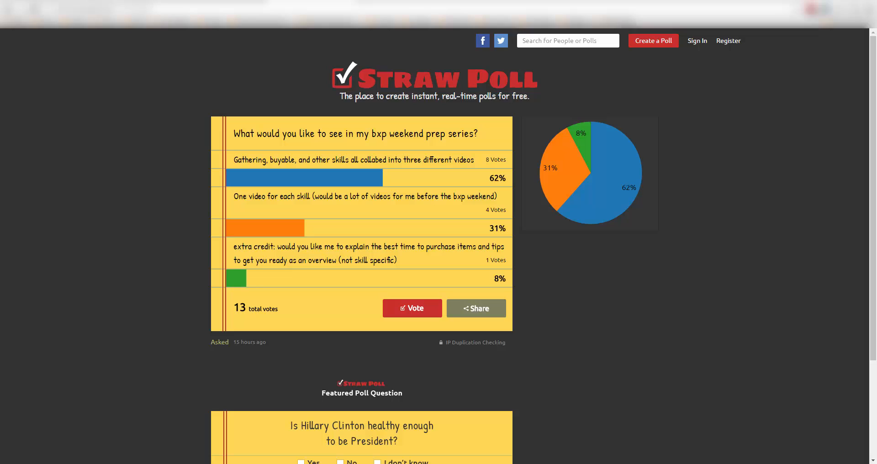
mouse_move(601, 202)
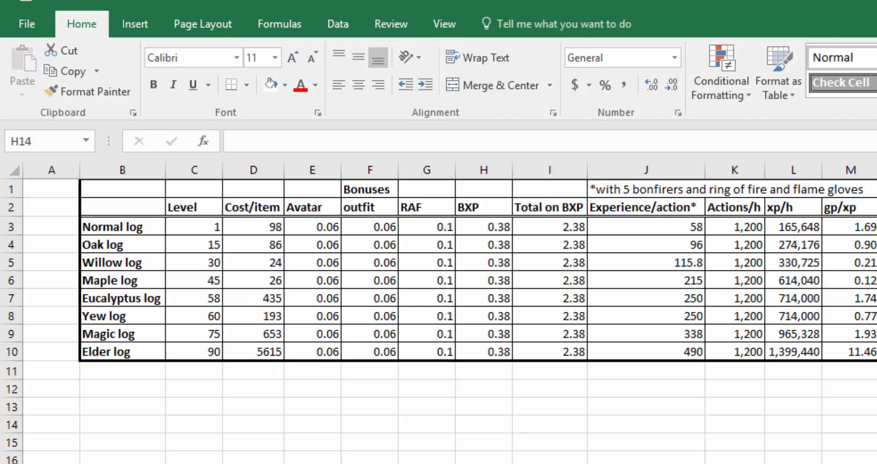
mouse_move(4, 402)
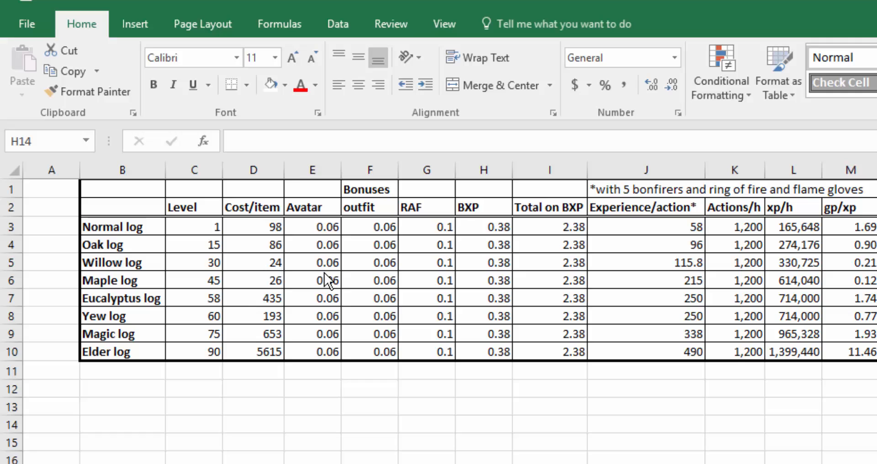
mouse_move(384, 316)
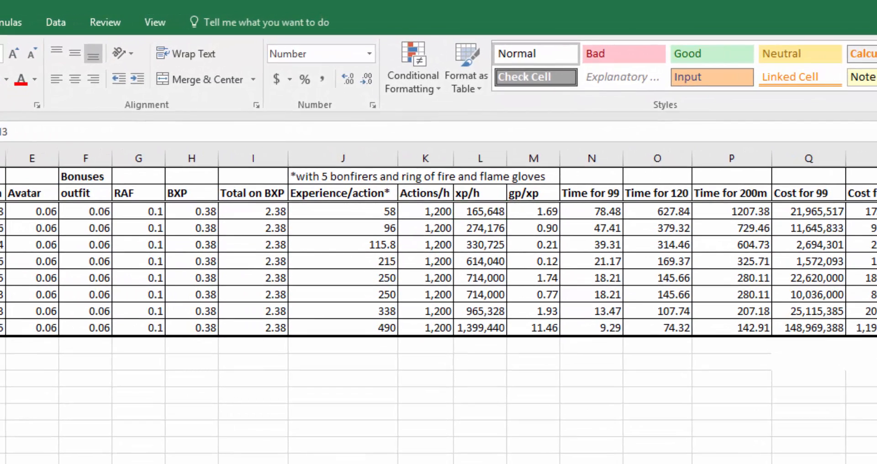
text(=2+H3)
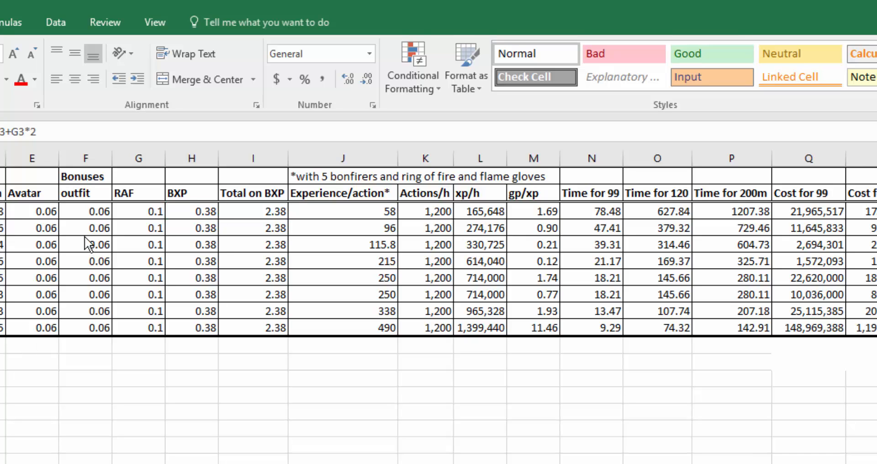
mouse_move(105, 228)
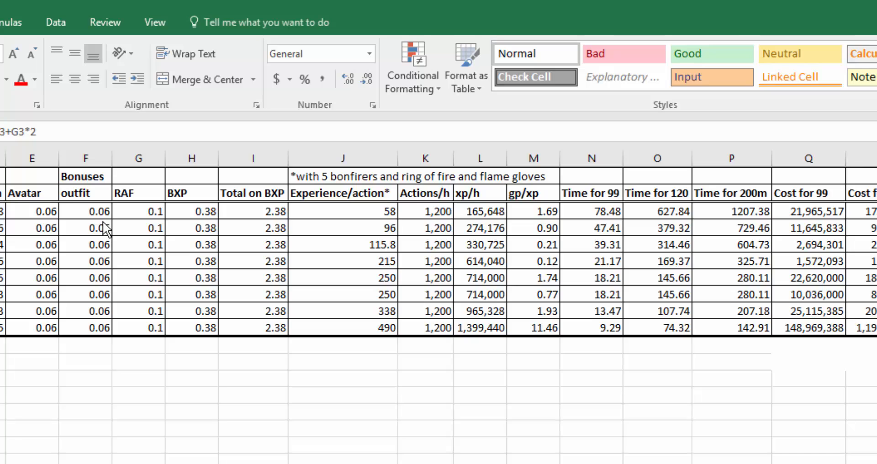
mouse_move(89, 234)
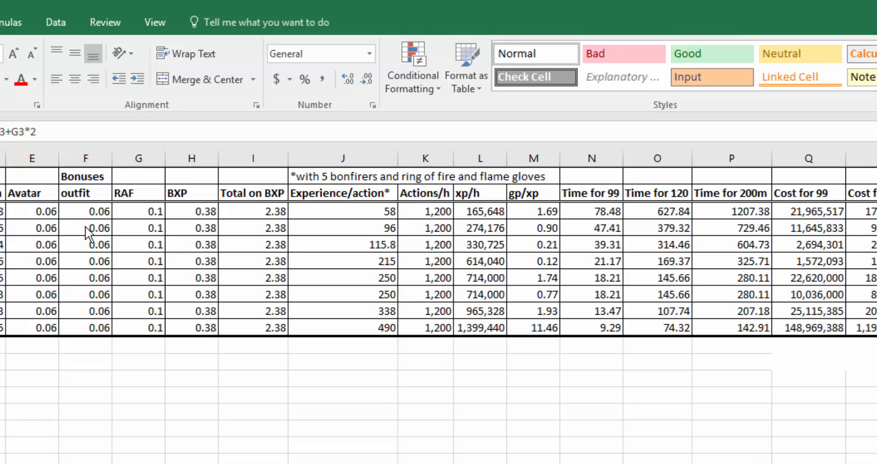
mouse_move(77, 235)
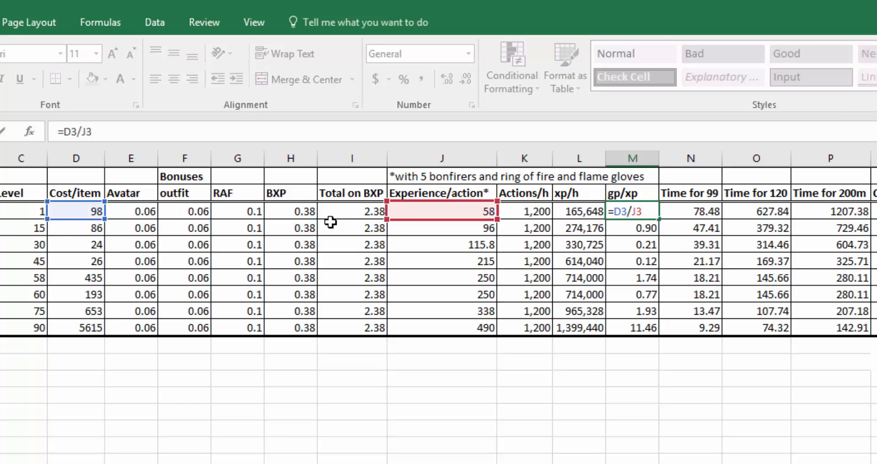
mouse_move(442, 215)
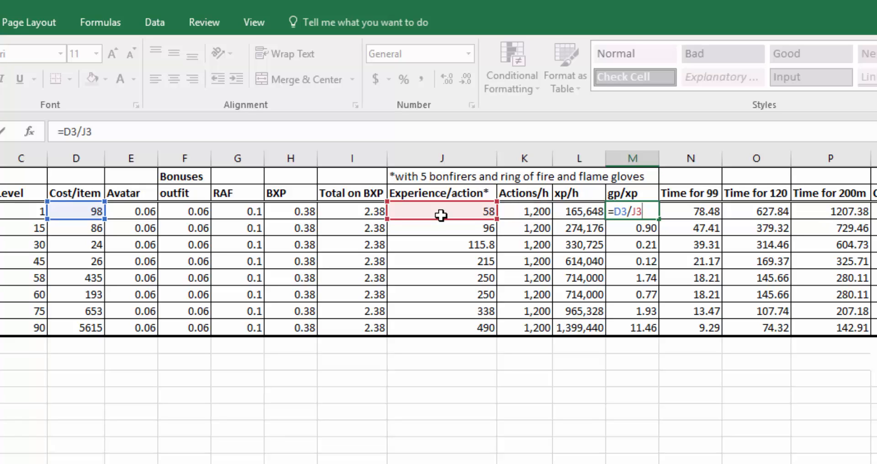
mouse_move(688, 239)
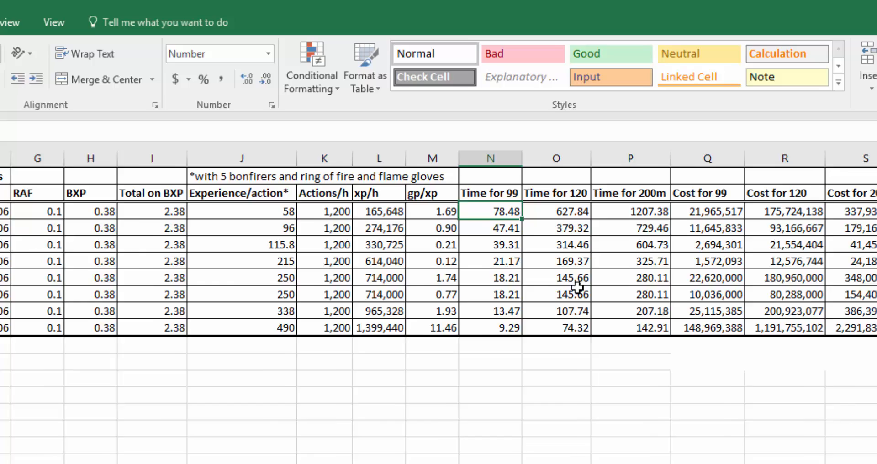
scroll(right, 3)
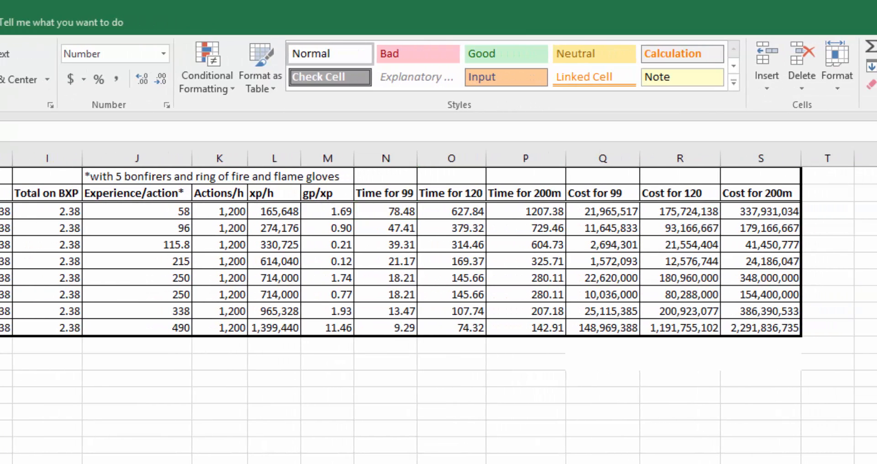
click(386, 212)
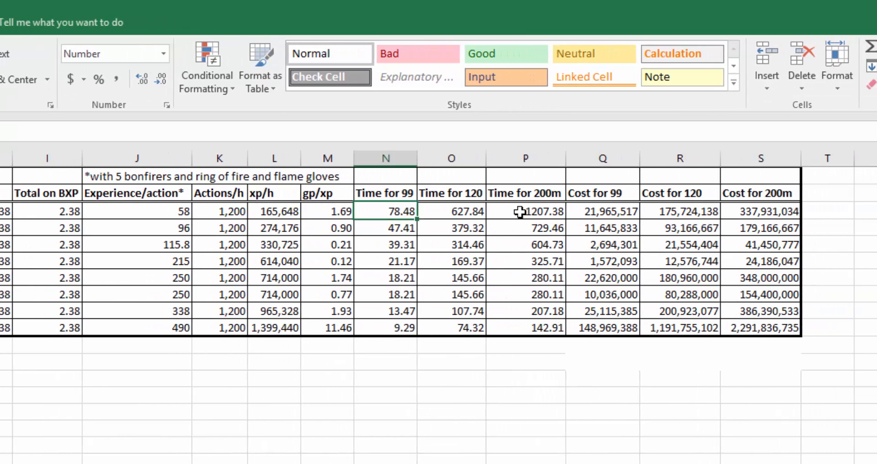
click(525, 211)
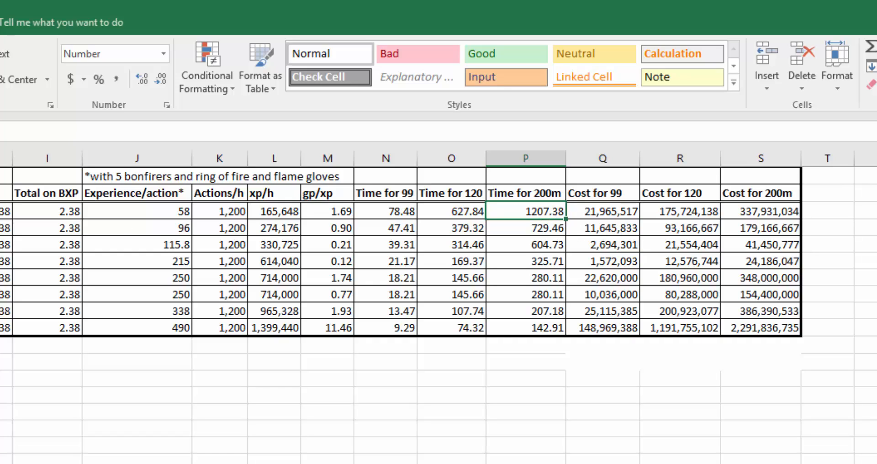
click(527, 328)
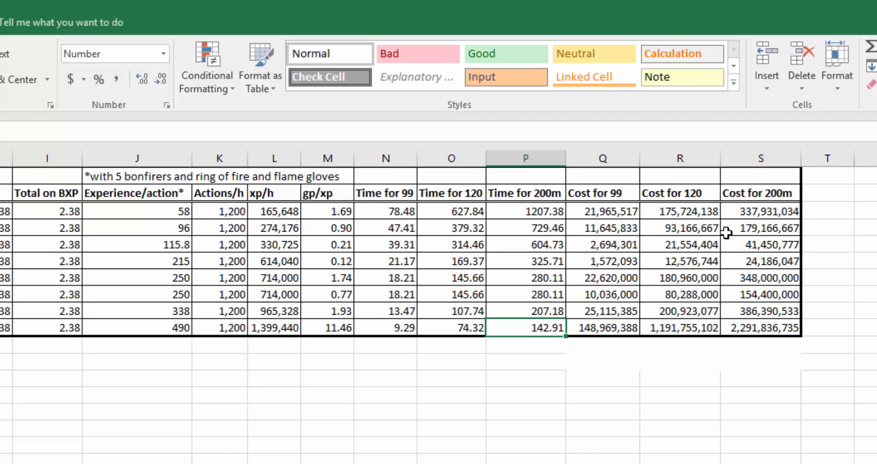
mouse_move(768, 342)
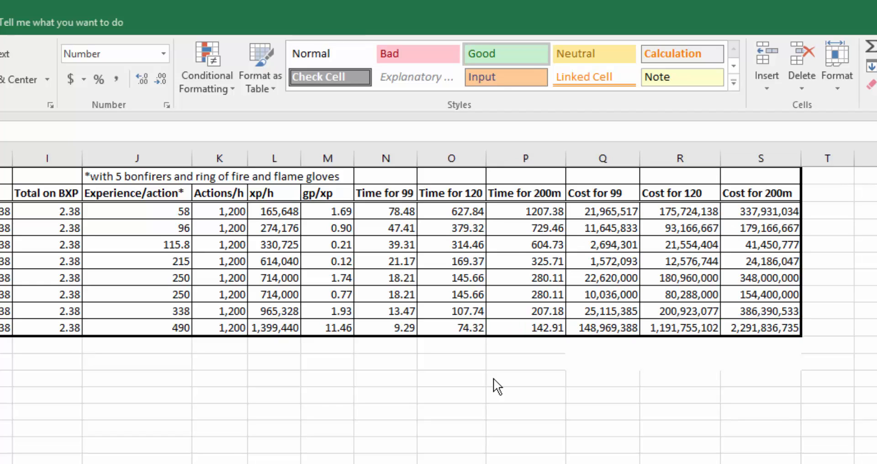
click(758, 327)
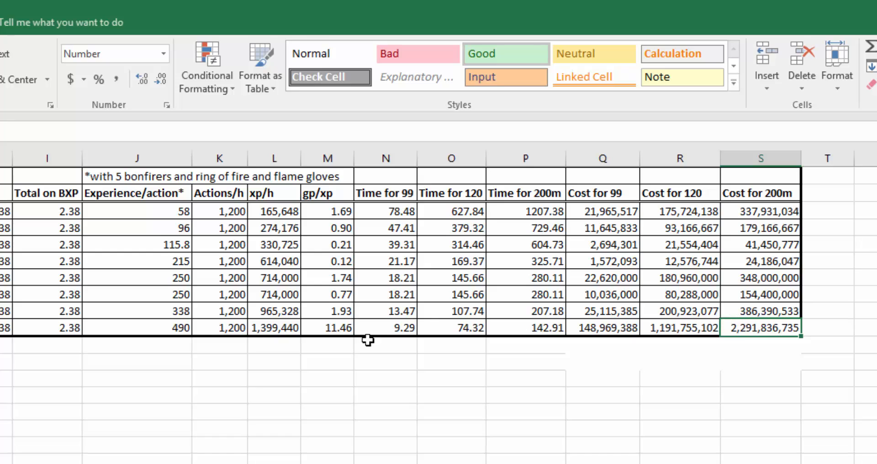
mouse_move(195, 339)
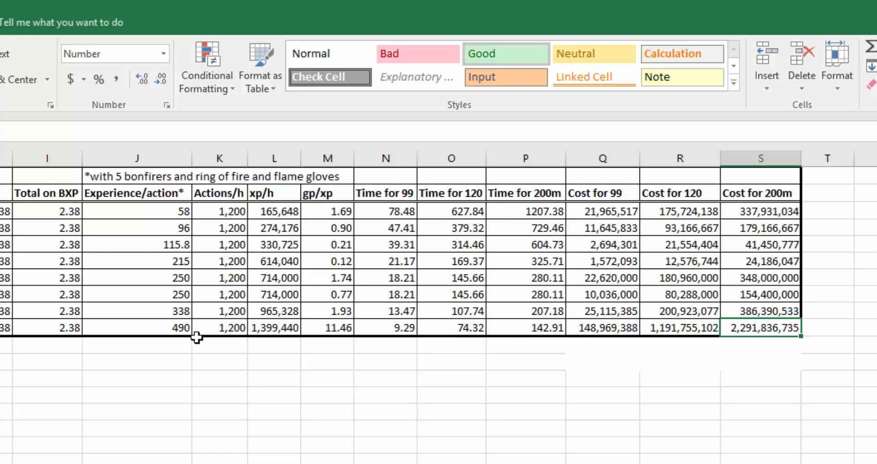
mouse_move(199, 362)
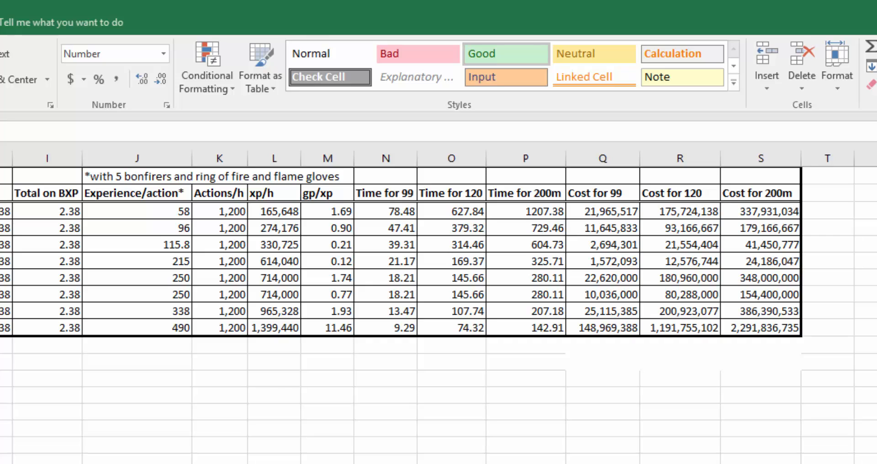
click(754, 311)
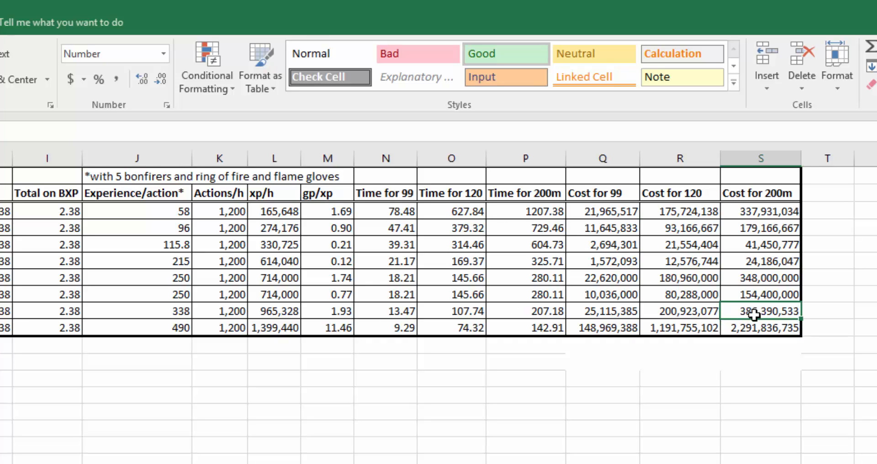
mouse_move(713, 347)
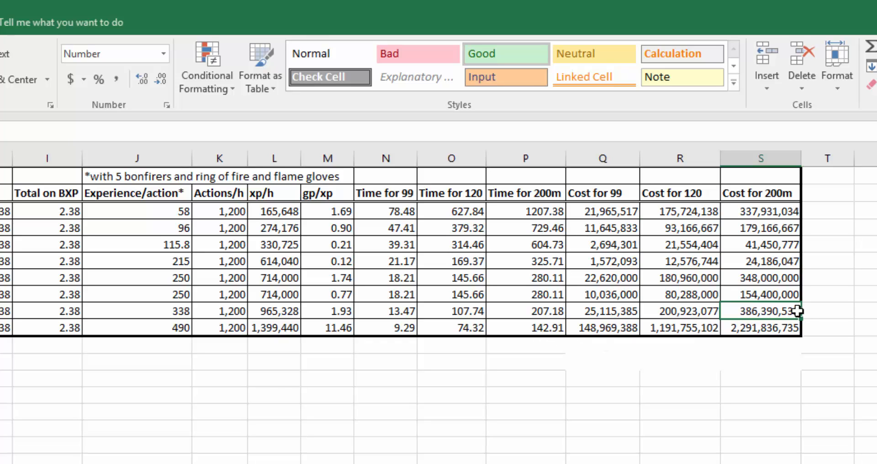
click(33, 312)
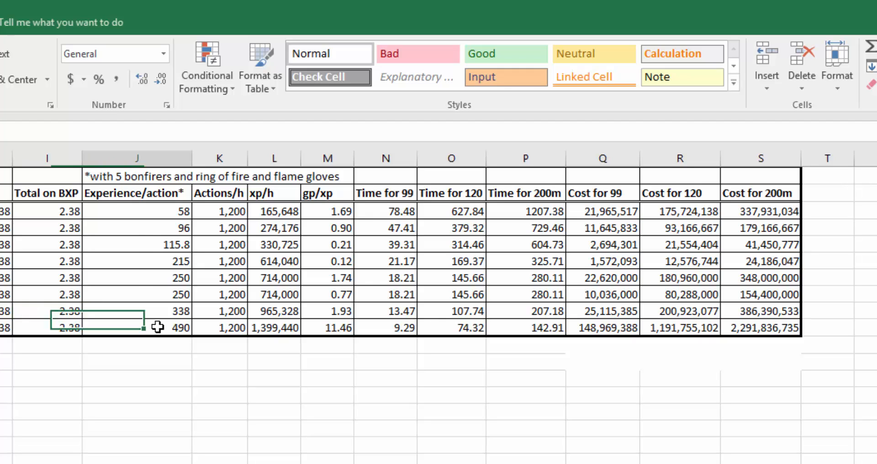
Check the Elder log experience per action, then open the Magic log gp/xp formula for editing
click(155, 327)
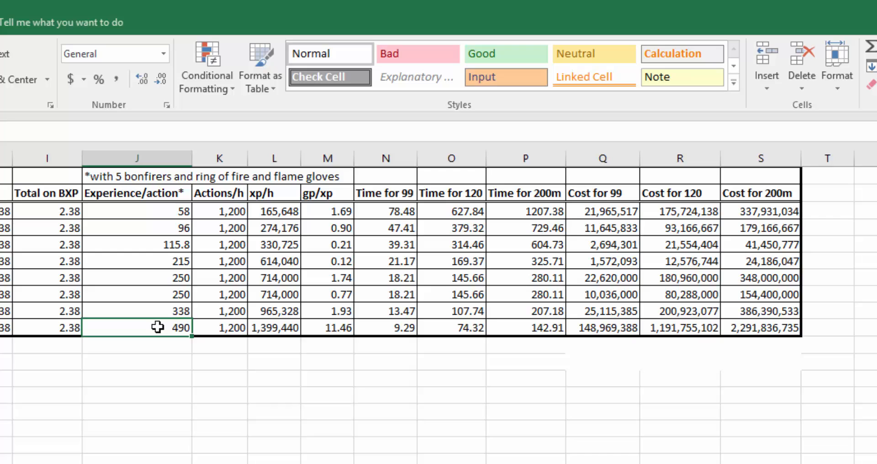
click(761, 311)
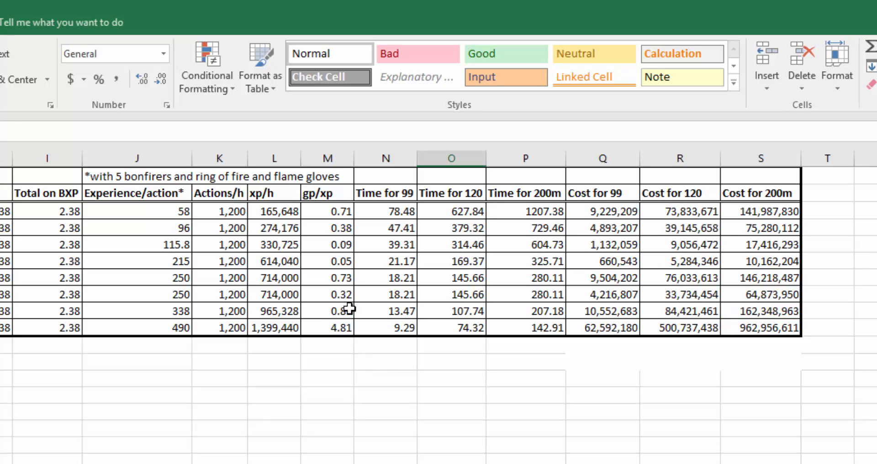
double_click(327, 211)
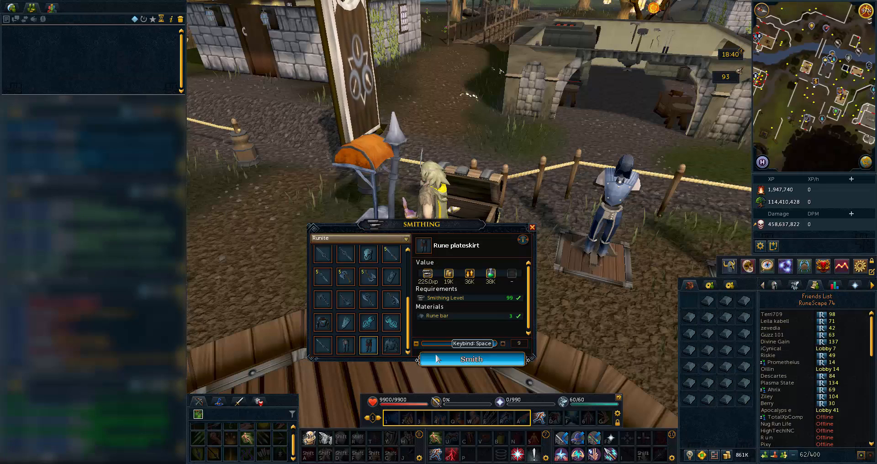
Smith rune plateskirts from the rune bars in the Smithing interface
click(472, 359)
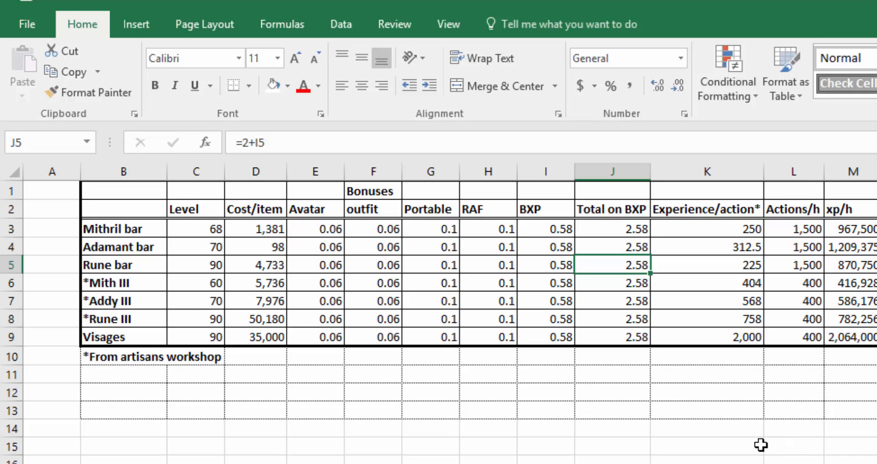
click(113, 228)
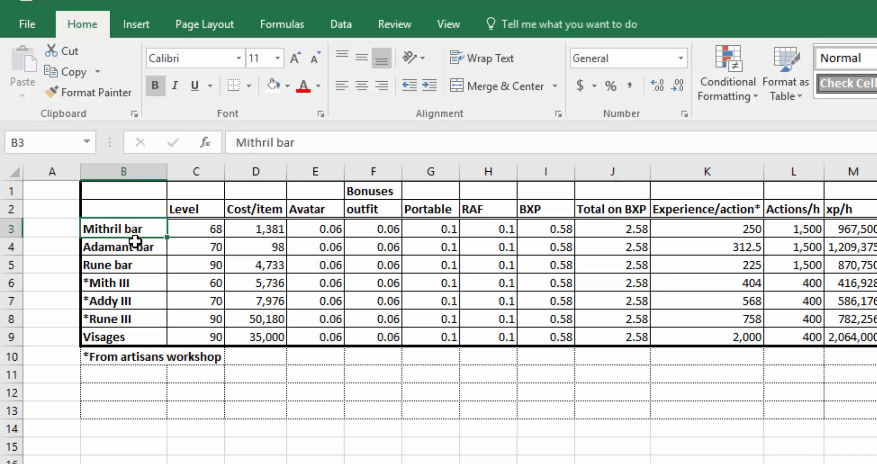
click(124, 265)
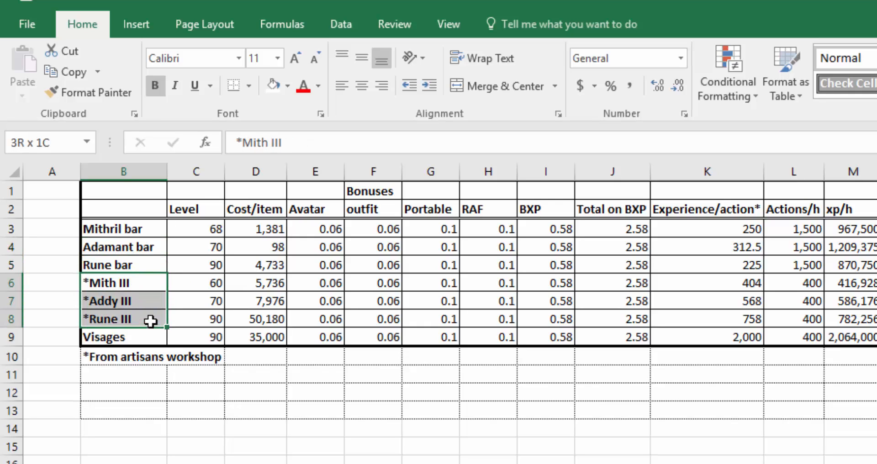
click(123, 301)
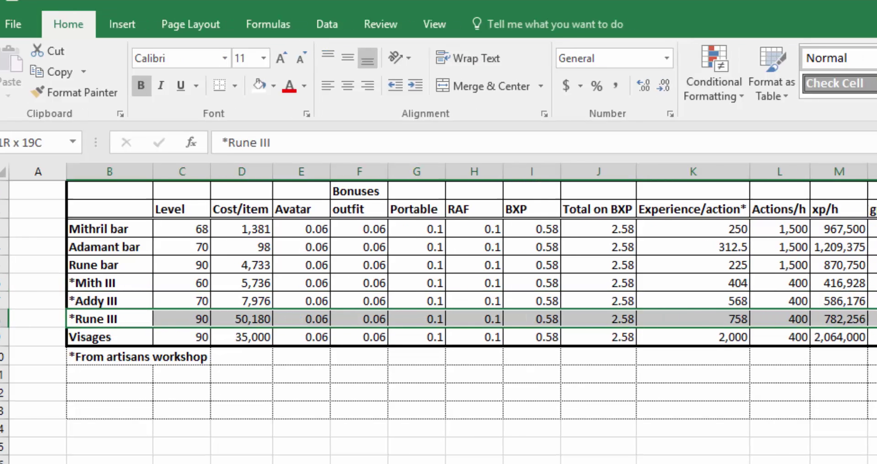
scroll(right, 3)
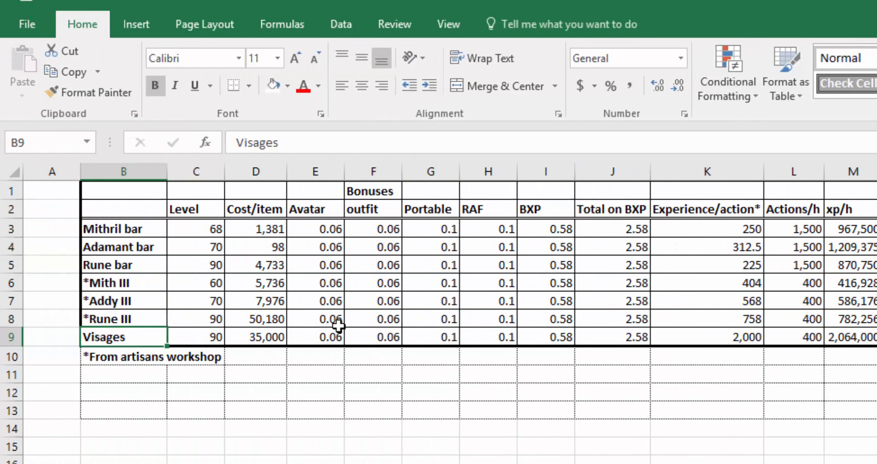
mouse_move(259, 334)
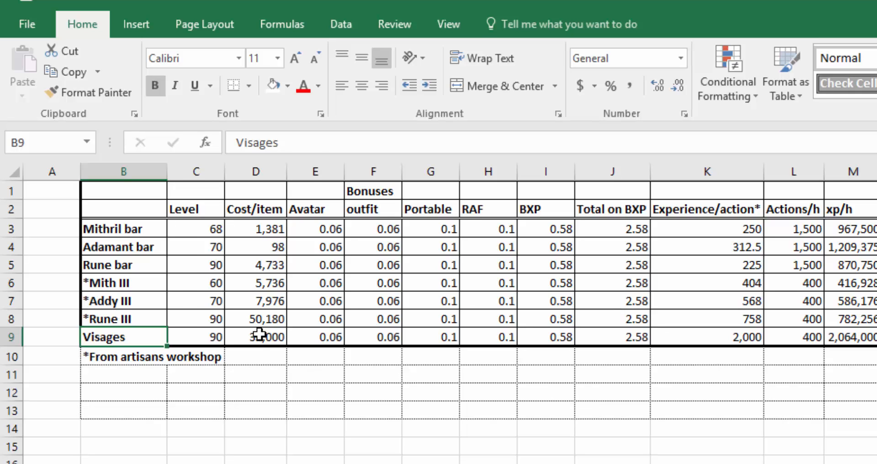
text(=1250000-1215000)
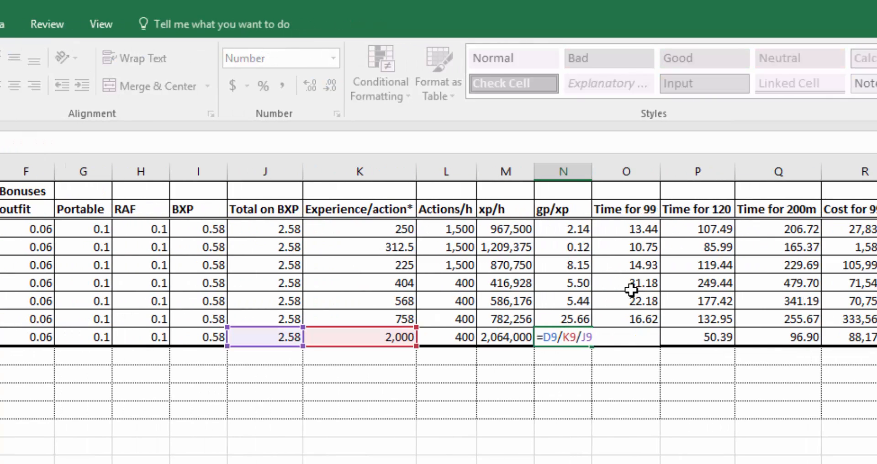
Commit the Visages gp/xp formula =D9/K9/J9 (6.78) and inspect the Rune bar gp/xp formula
key(Enter)
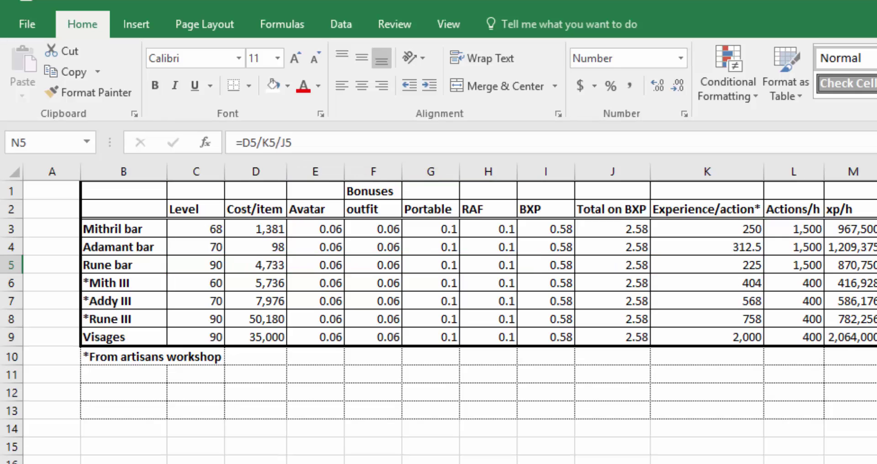
mouse_move(355, 258)
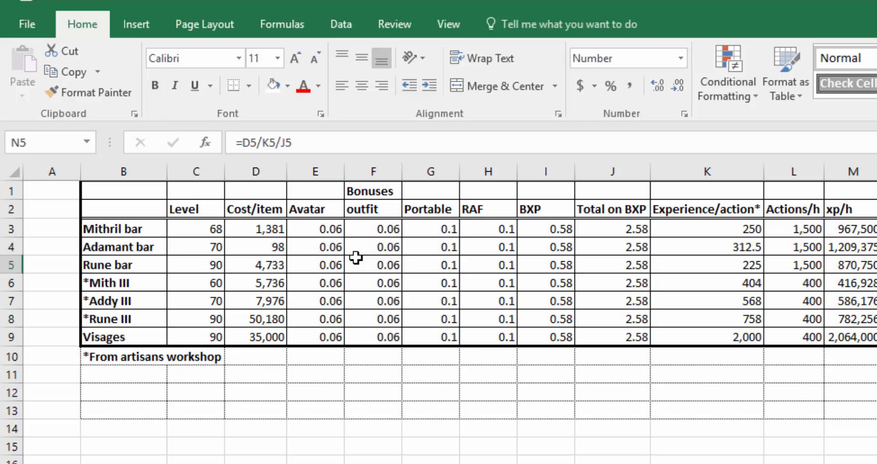
mouse_move(527, 198)
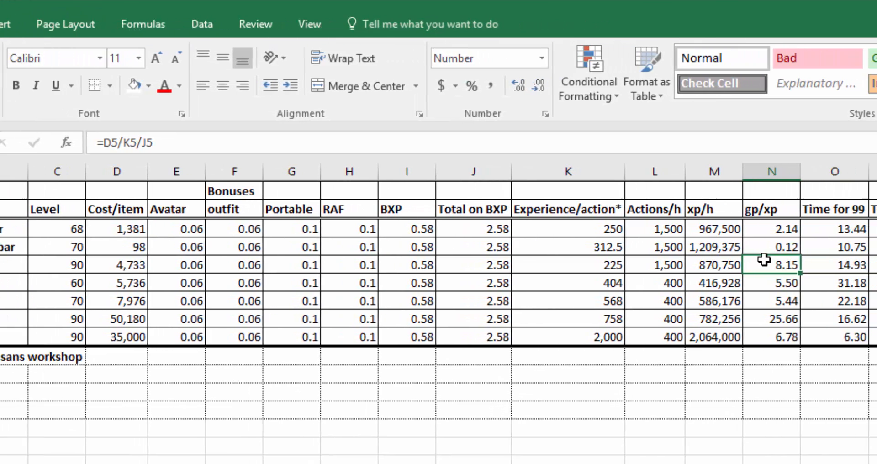
double_click(772, 264)
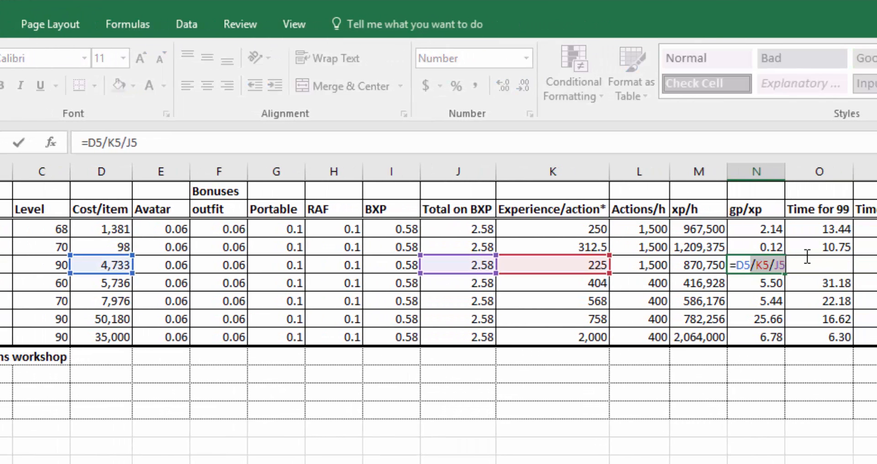
key(Enter)
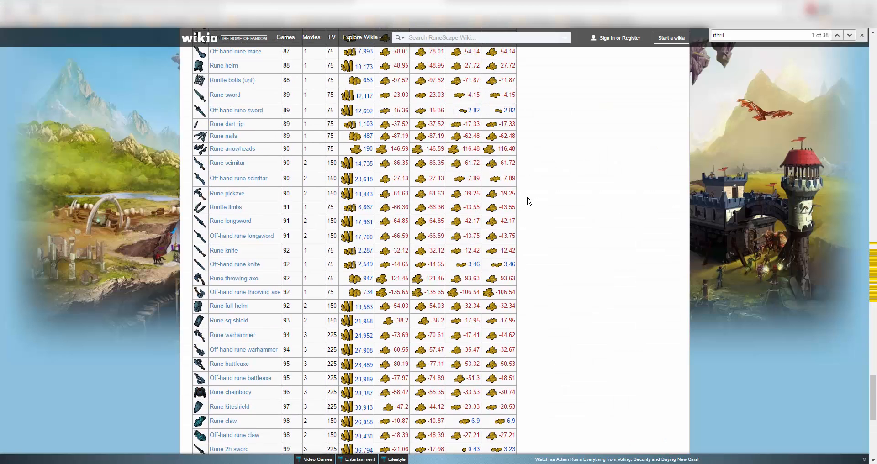
scroll(up, 3)
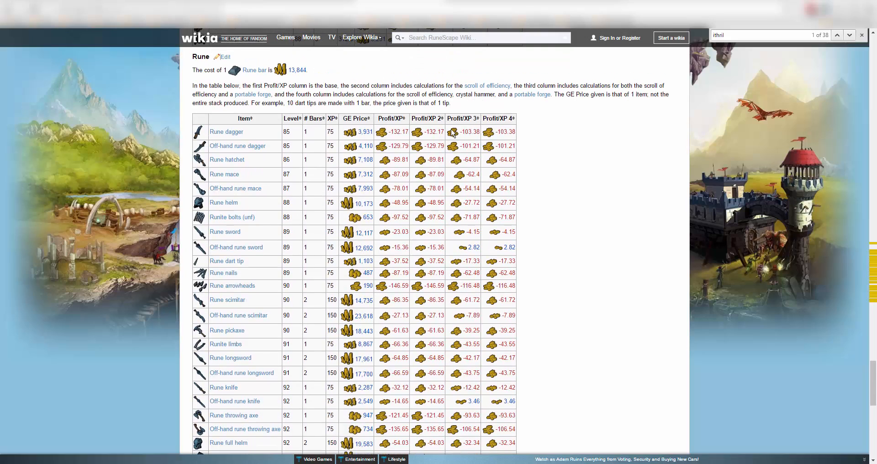
scroll(down, 3)
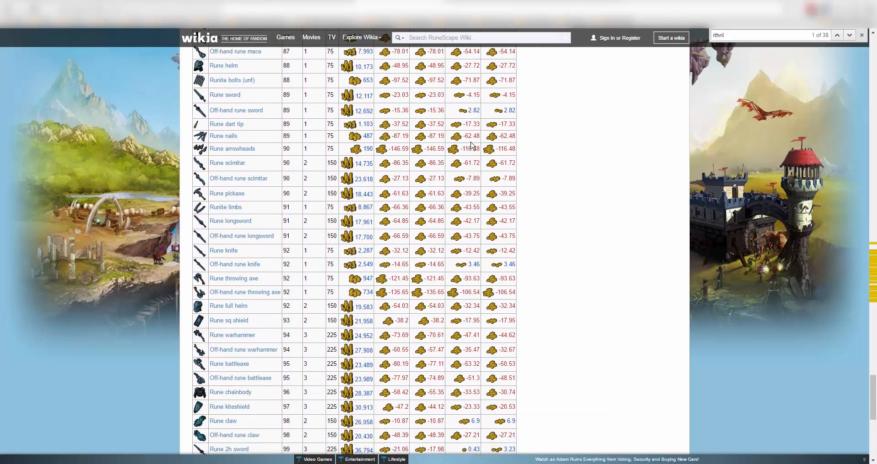
scroll(down, 3)
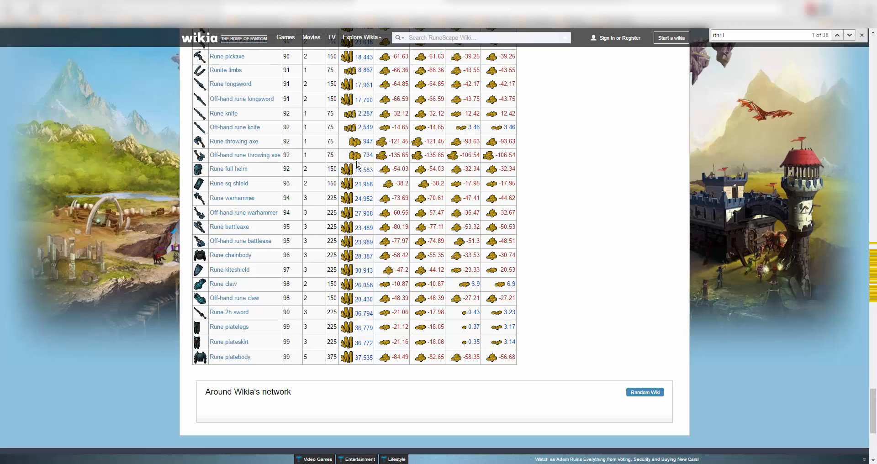
mouse_move(237, 332)
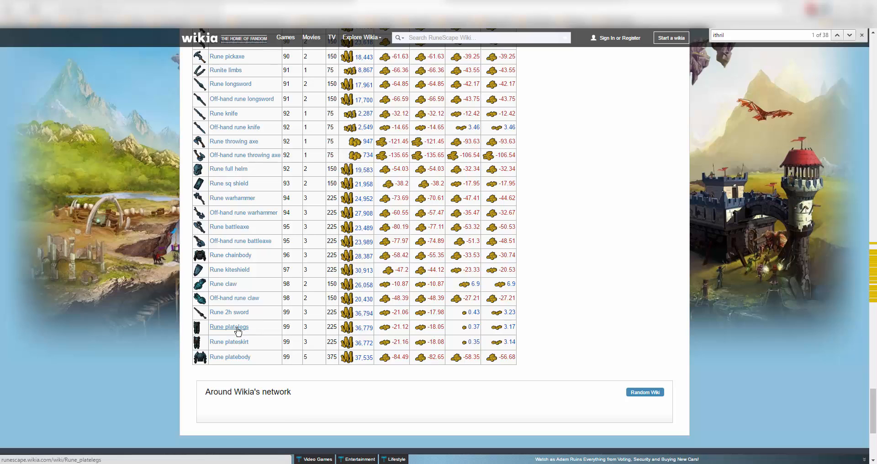
double_click(474, 328)
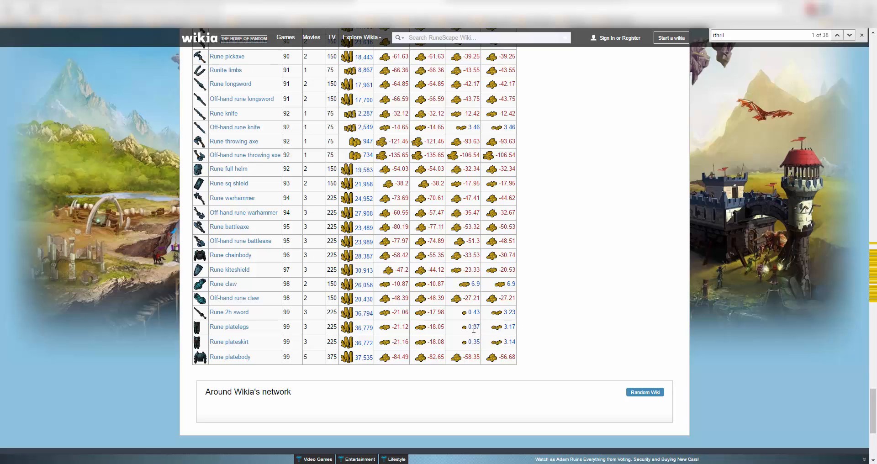
double_click(434, 327)
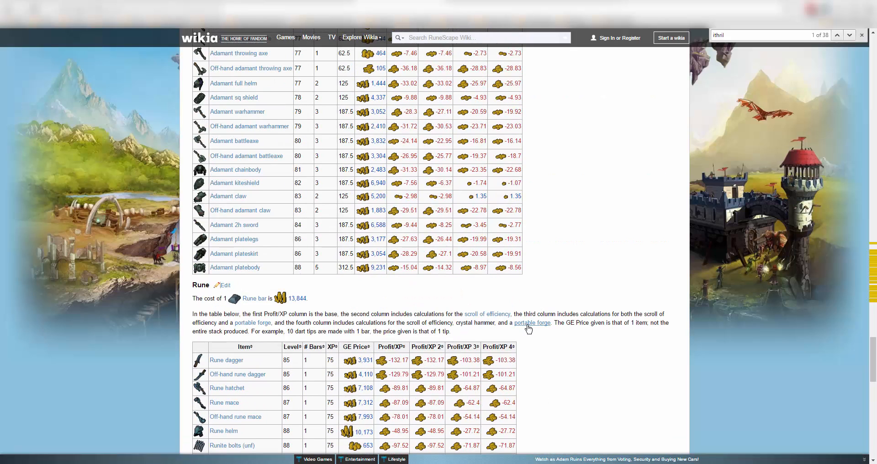
mouse_move(531, 335)
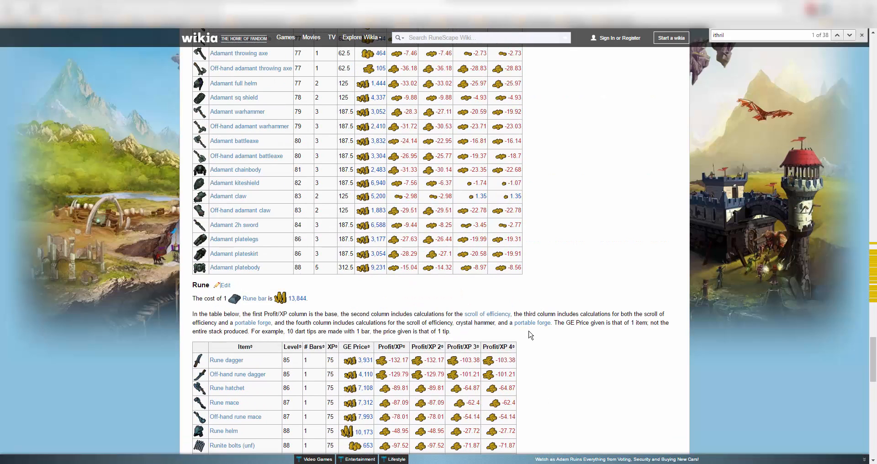
scroll(down, 3)
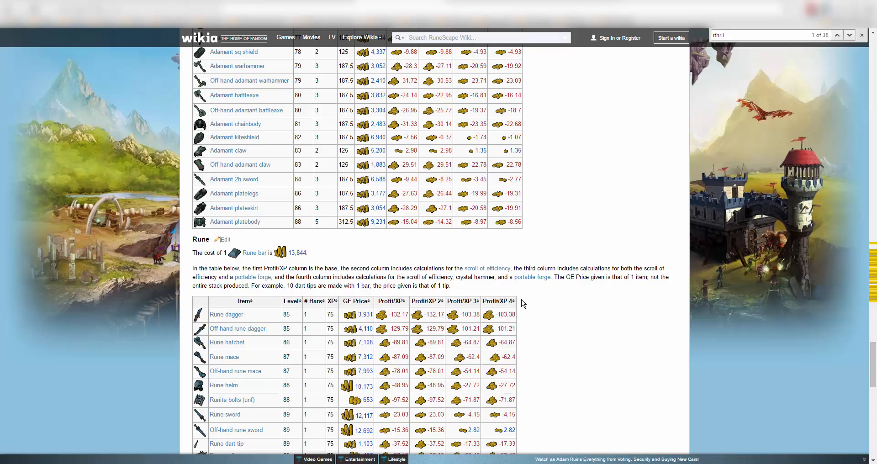
scroll(down, 3)
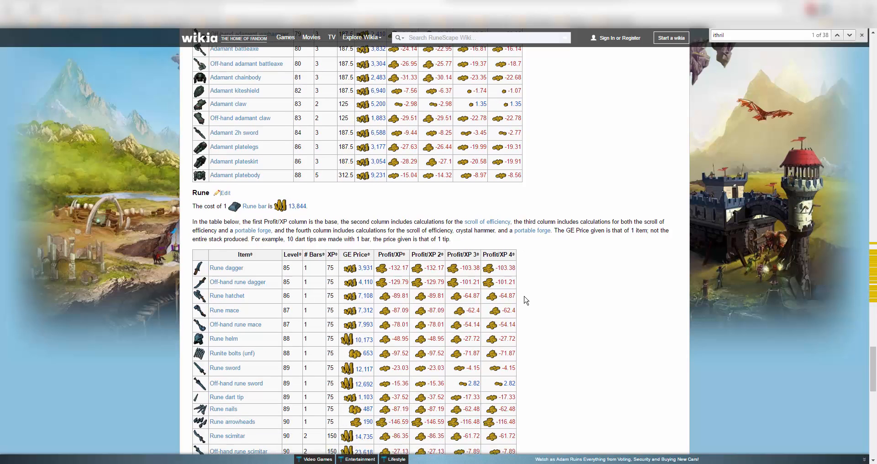
scroll(down, 3)
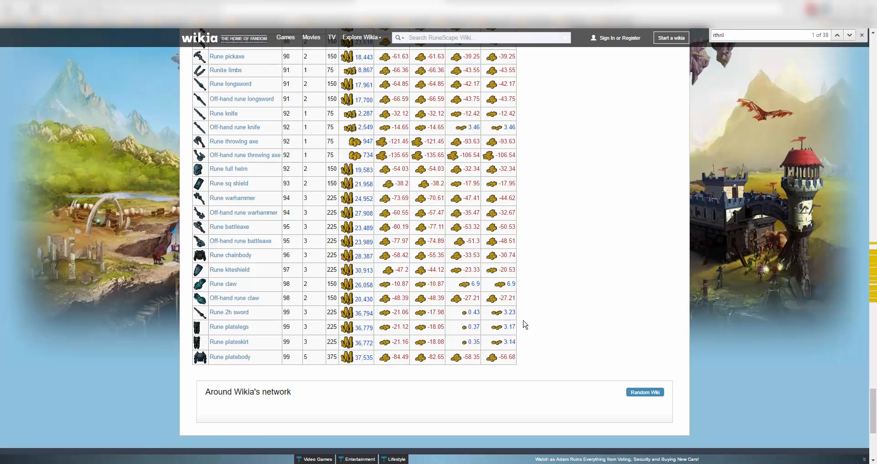
mouse_move(534, 328)
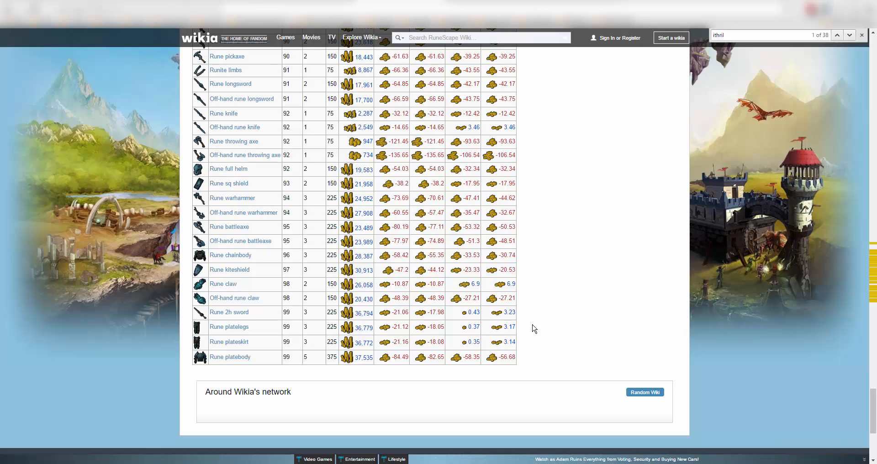
mouse_move(505, 328)
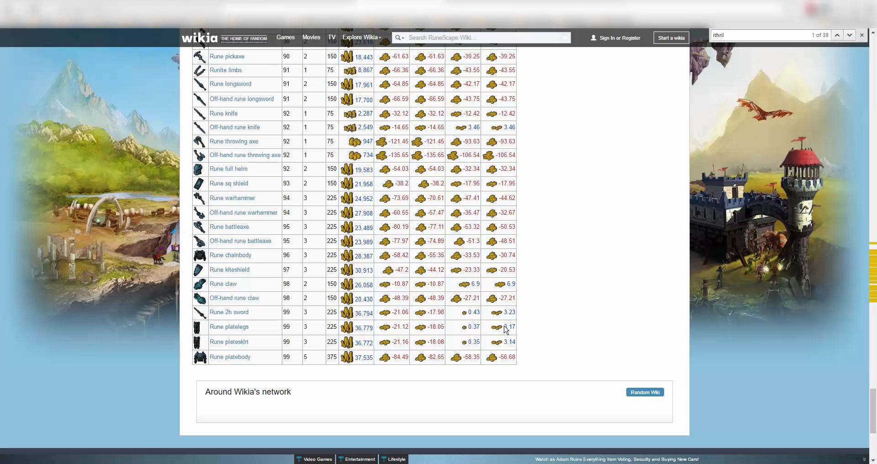
mouse_move(539, 320)
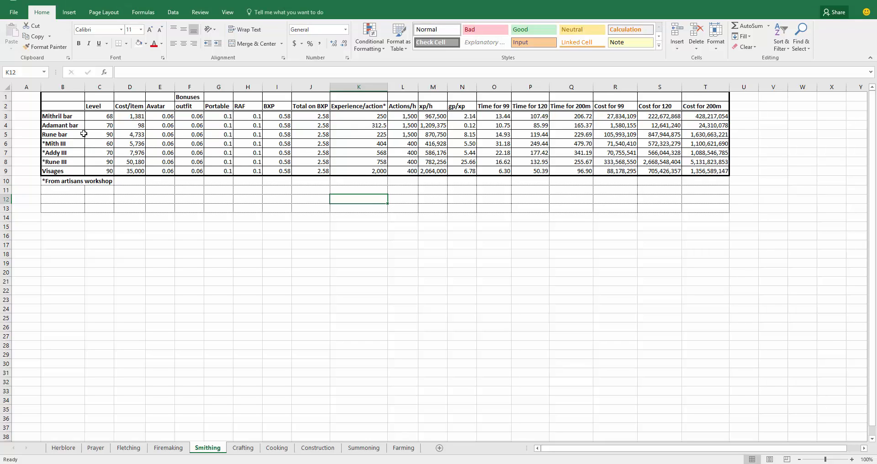
mouse_move(67, 125)
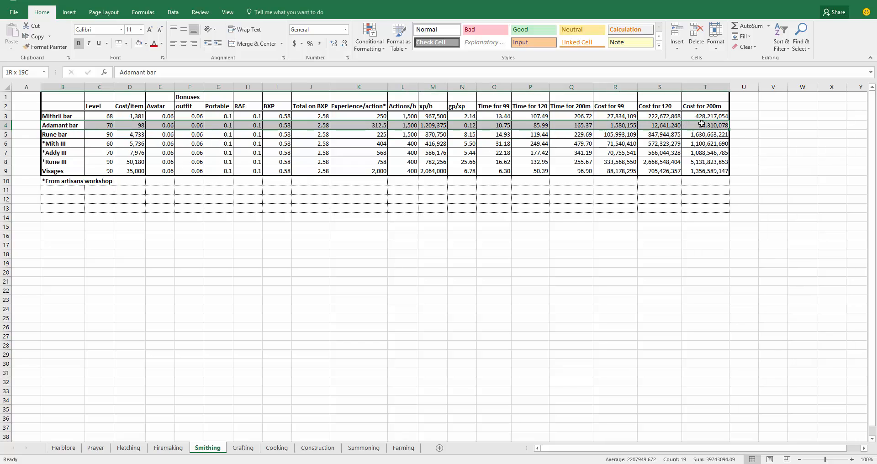
click(670, 134)
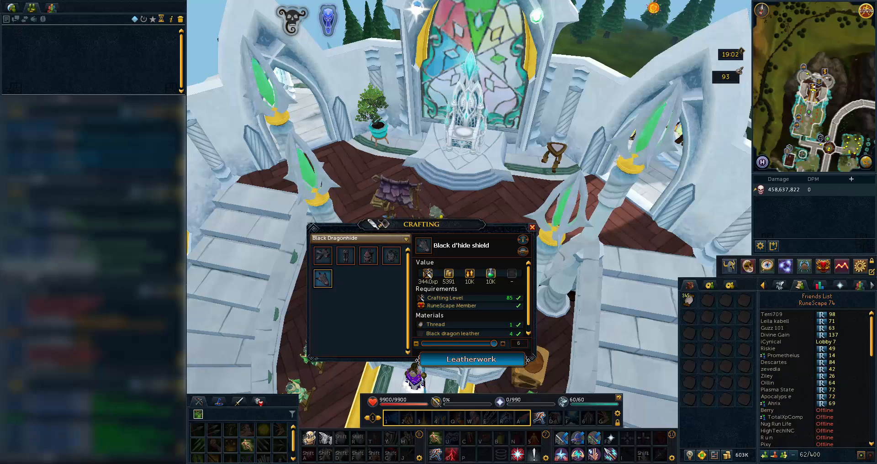
Select Air battlestaff under Battlestaves and craft a batch
click(472, 359)
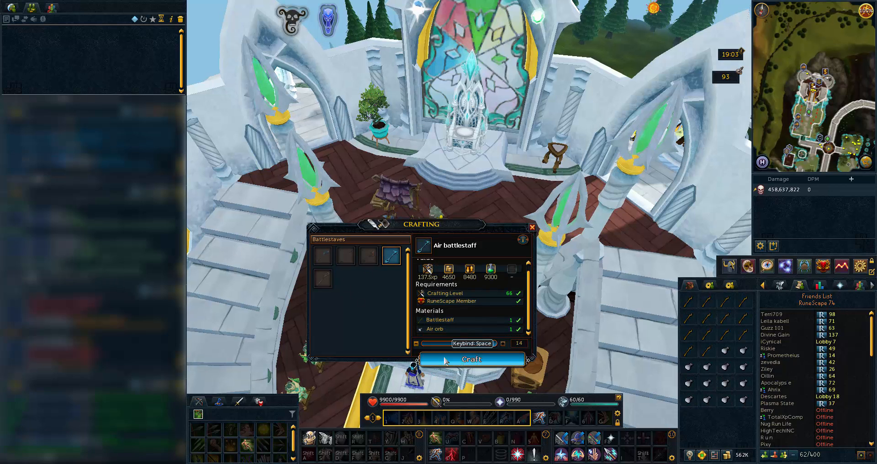
click(472, 359)
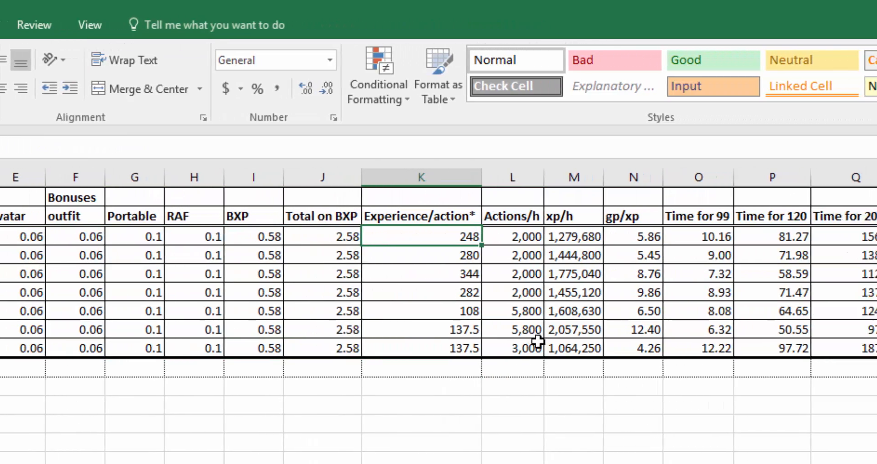
scroll(right, 3)
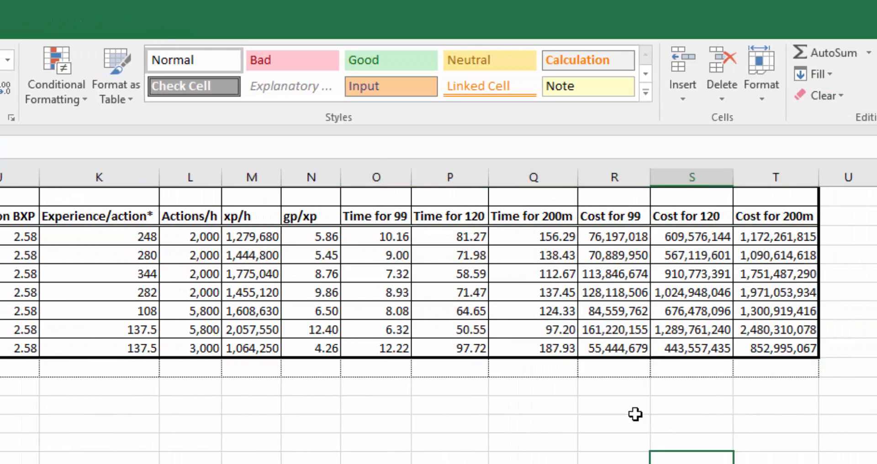
mouse_move(595, 393)
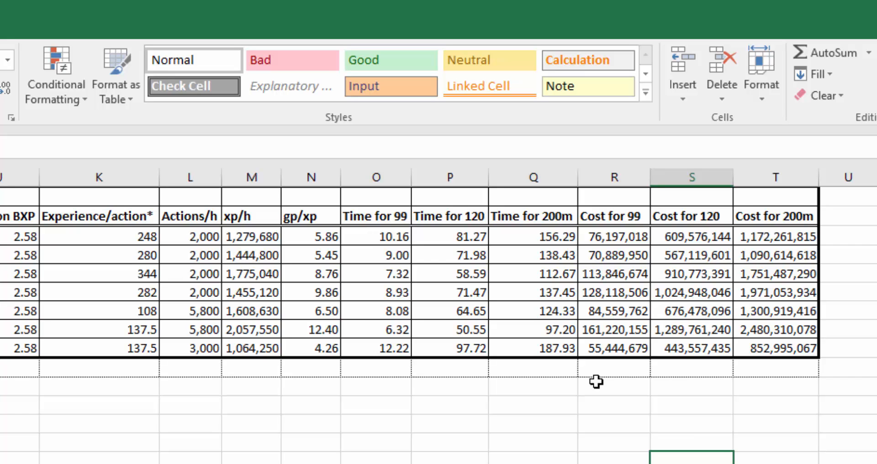
mouse_move(590, 378)
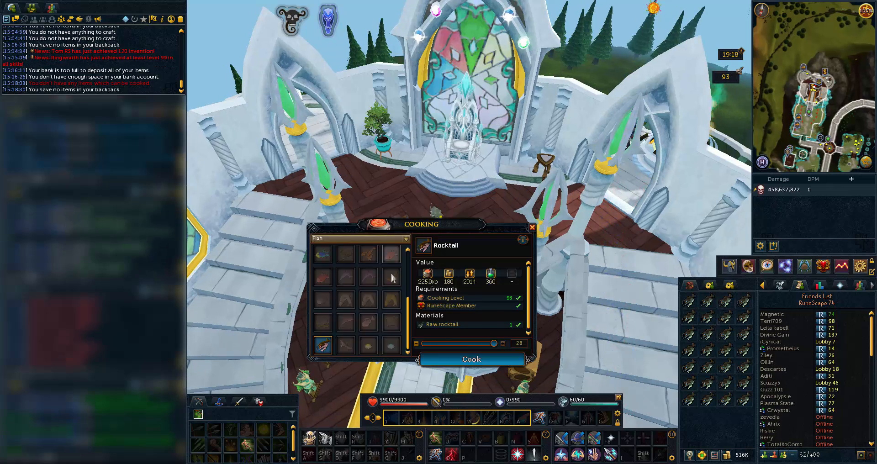
Select Rocktail from the Fish list in the Cooking interface
click(471, 360)
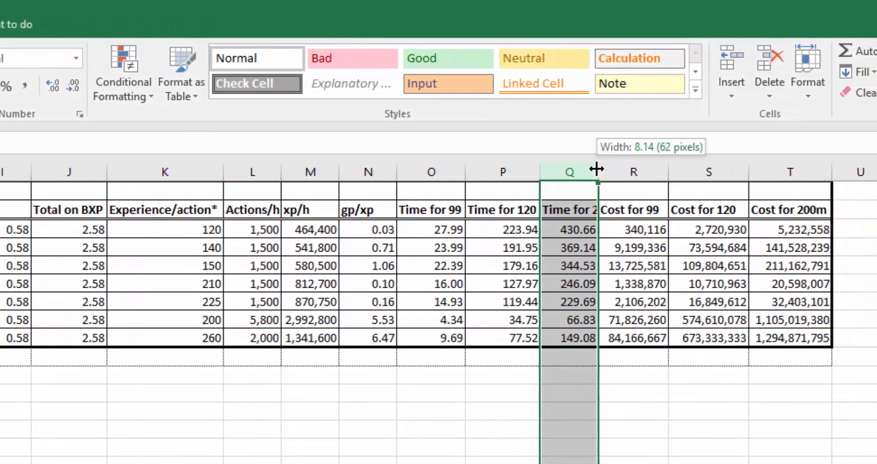
Drag column Q's header edge wider so its full heading fits
drag(597, 169, 625, 170)
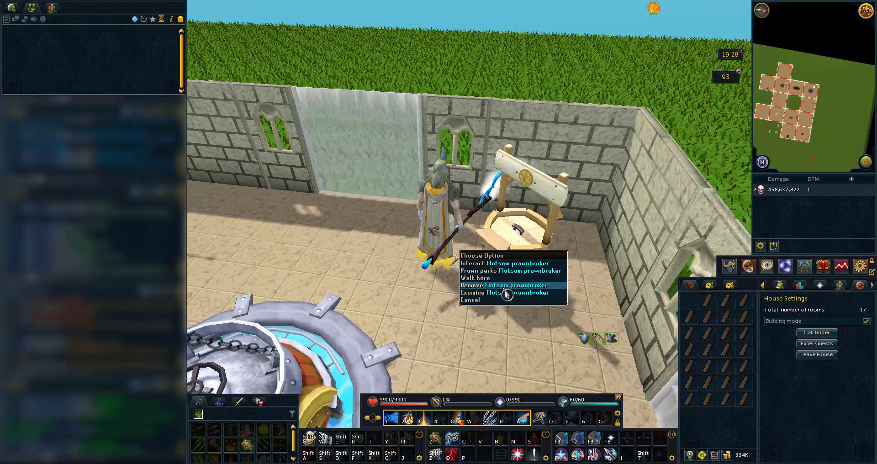
Remove the Flotsam prawnbroker and build it again on the empty hotspot
click(505, 285)
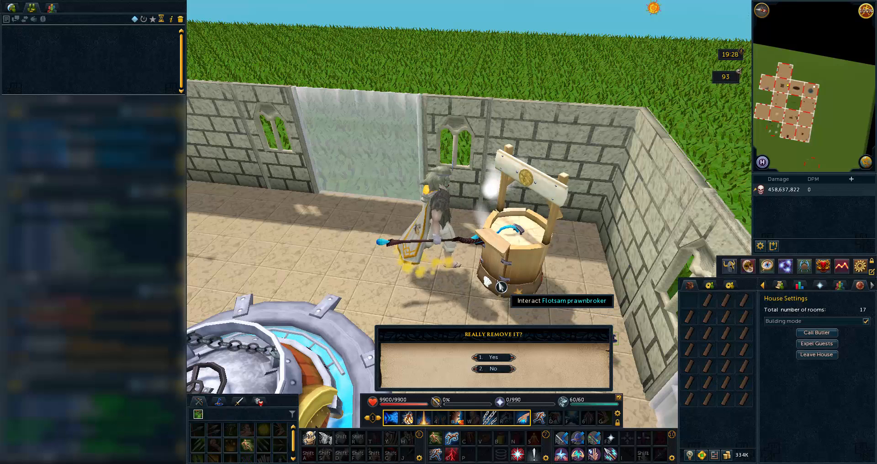
click(493, 357)
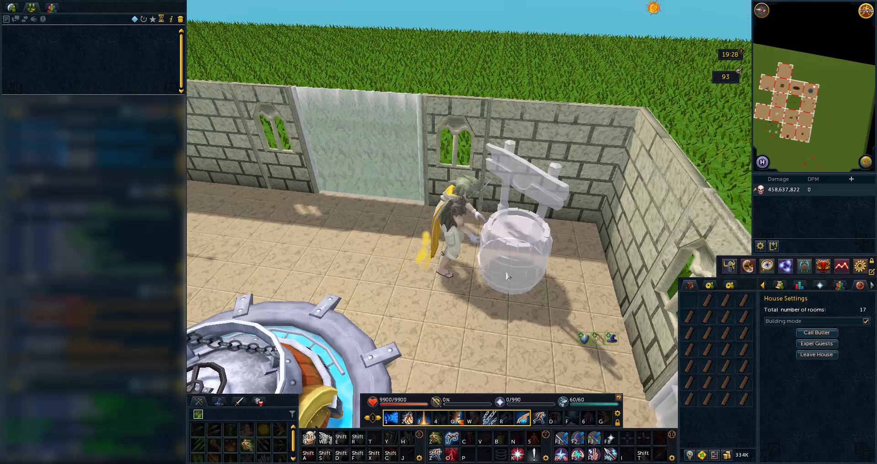
click(509, 273)
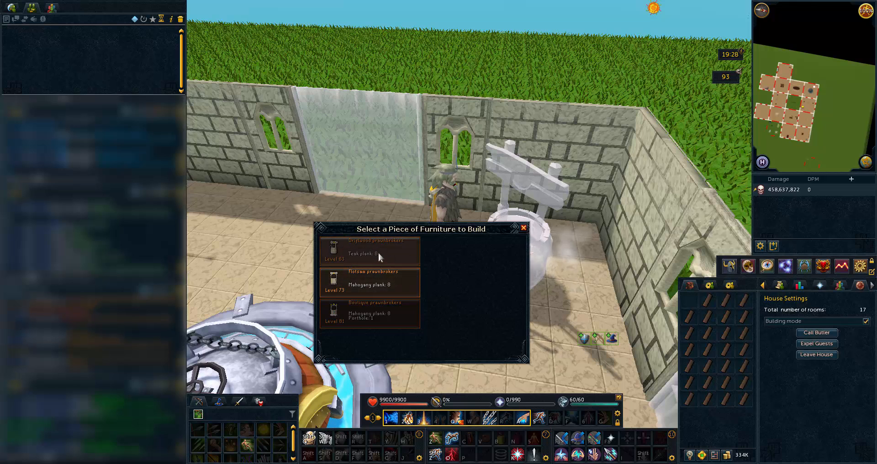
mouse_move(394, 289)
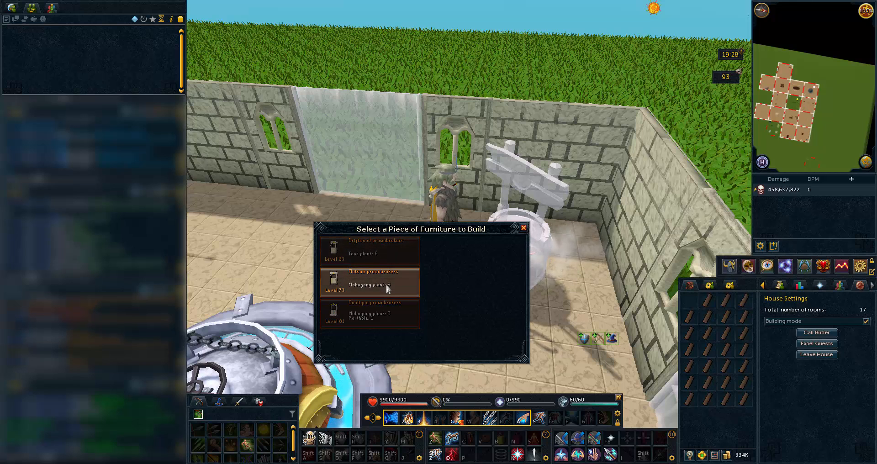
click(371, 283)
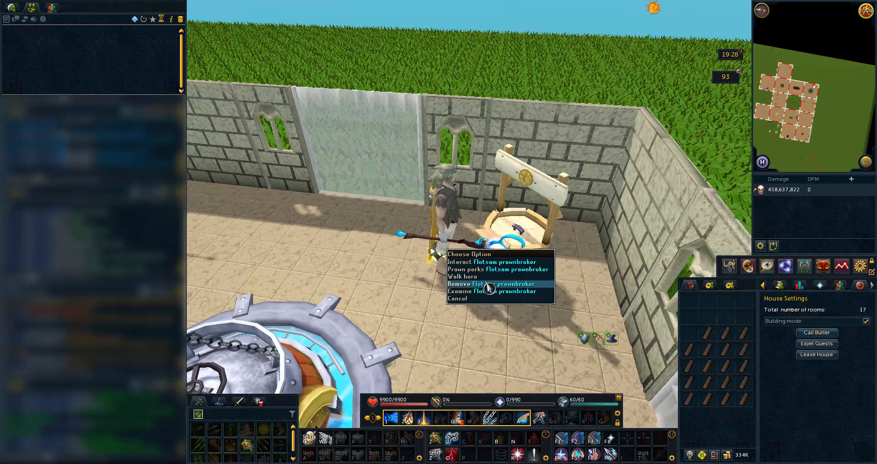
Repeat the prawnbroker remove-and-rebuild cycle, ending with another confirmed removal
click(473, 284)
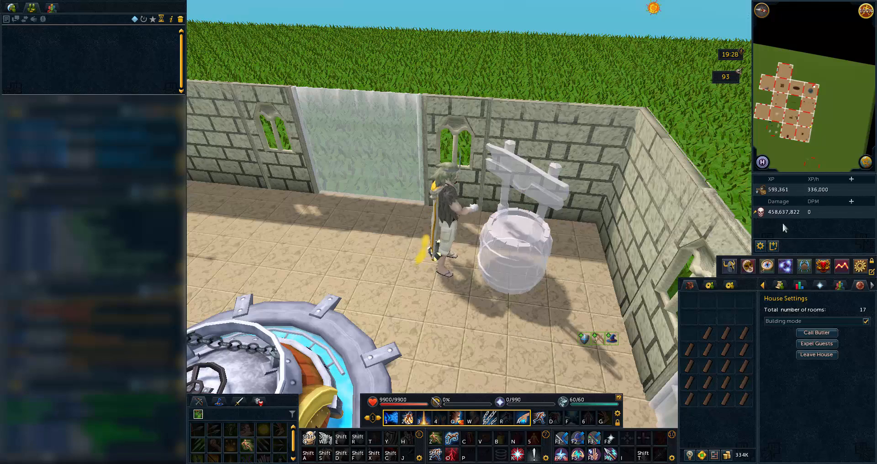
click(517, 246)
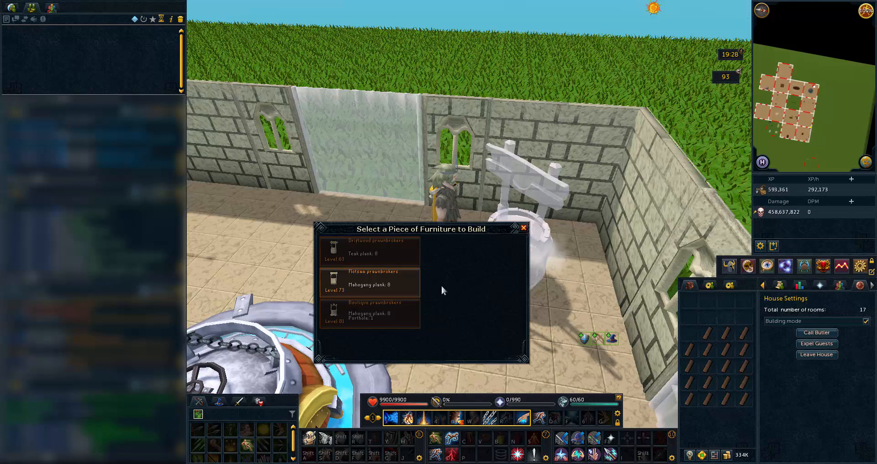
click(371, 282)
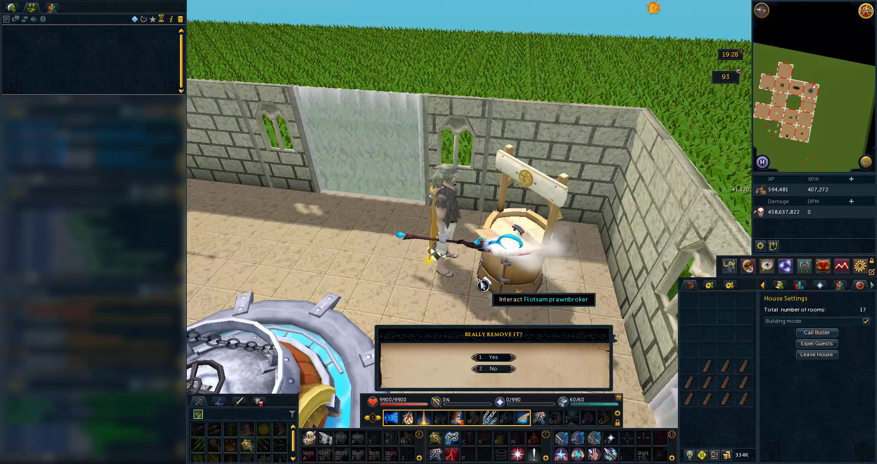
click(492, 357)
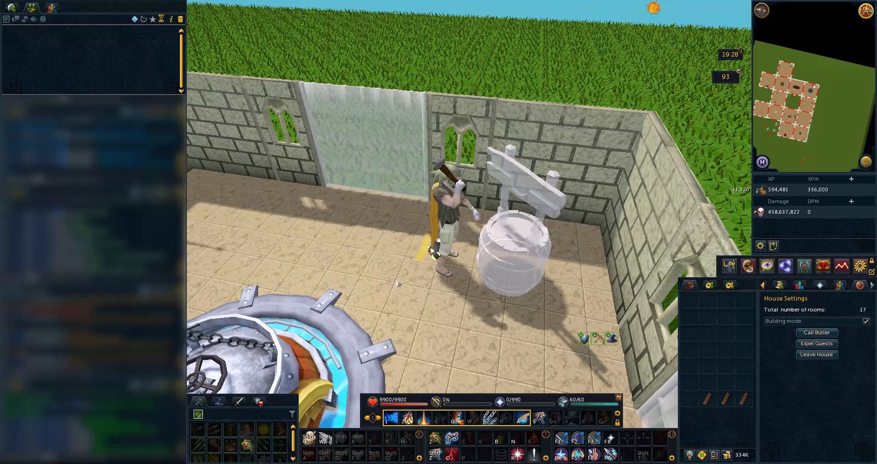
right_click(517, 232)
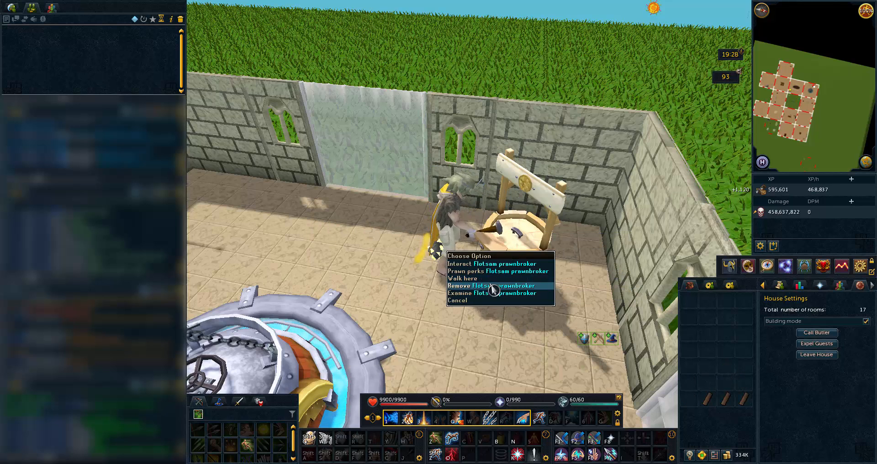
click(470, 285)
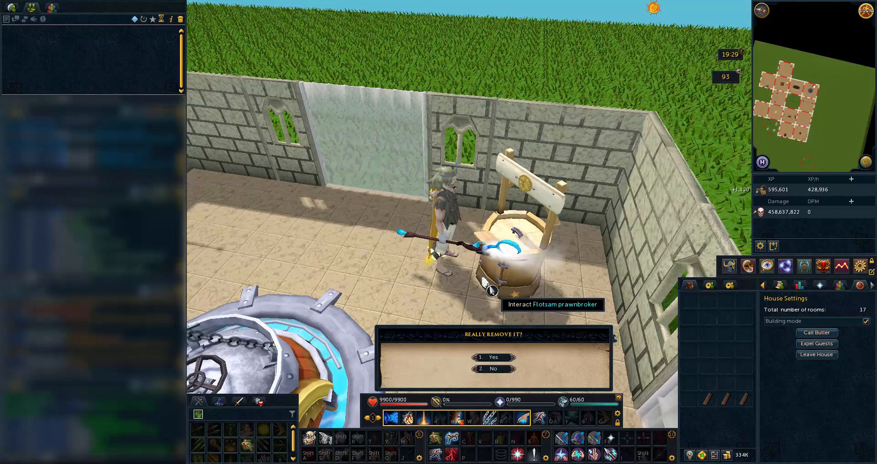
click(492, 369)
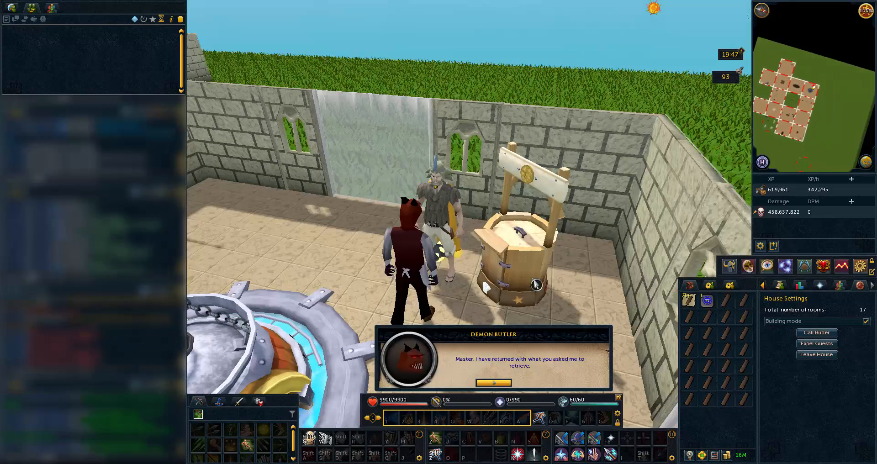
Dismiss the butler's plank message and keep removing the Flotsam prawnbroker, reaching 631,161 XP
click(494, 383)
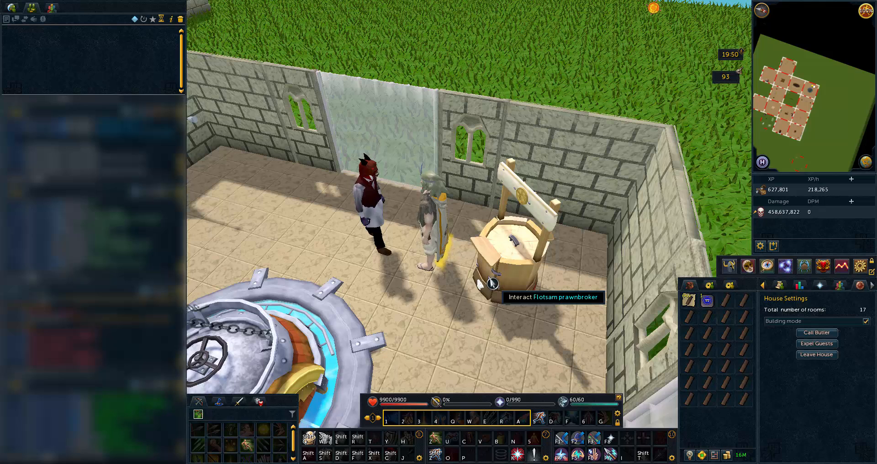
click(493, 296)
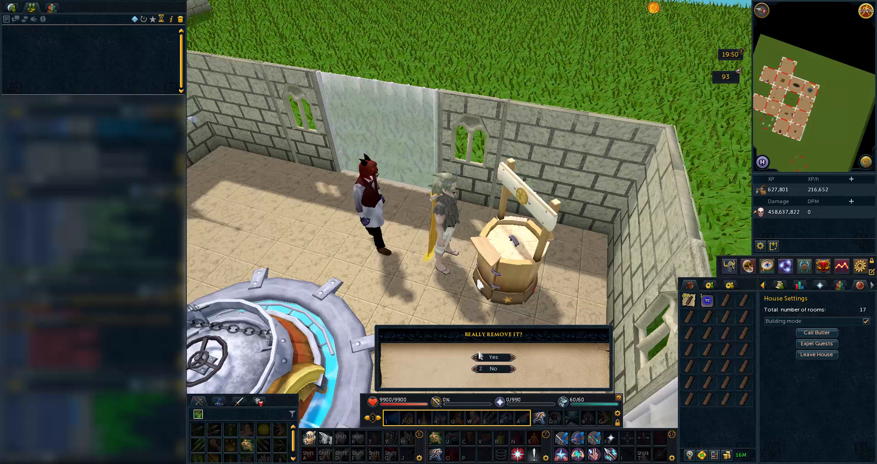
click(494, 357)
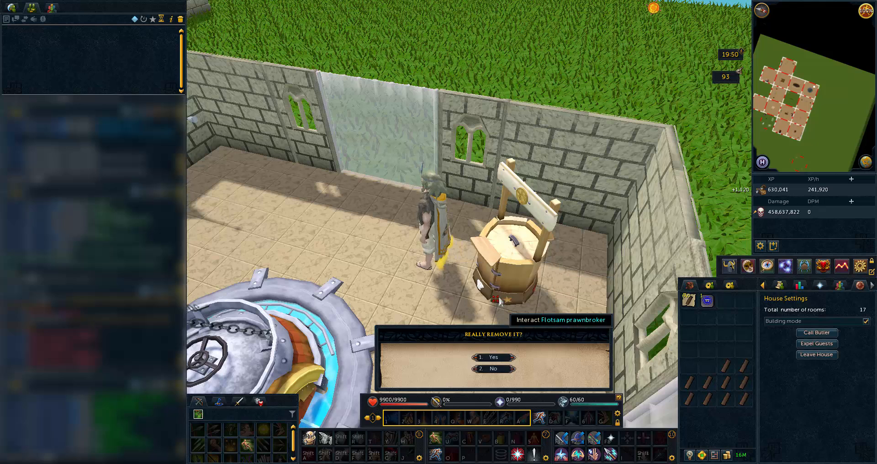
click(487, 357)
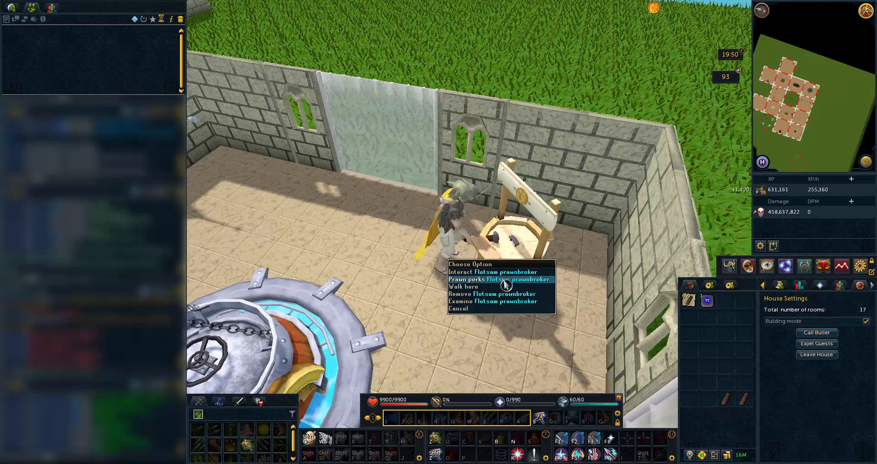
click(485, 294)
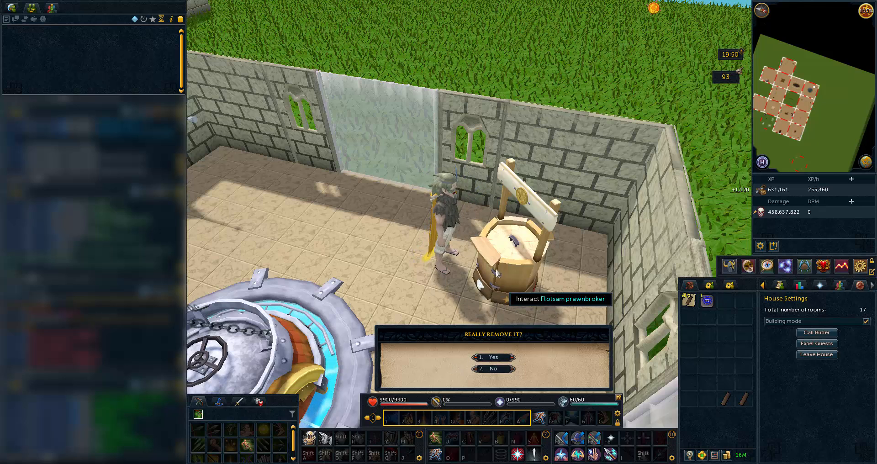
click(493, 357)
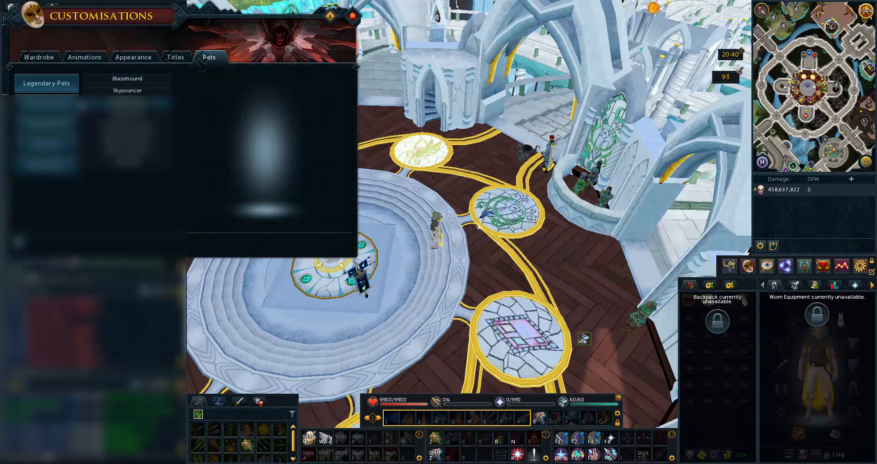
Reach the rocky shoreline and climb down the trapdoor
scroll(down, 3)
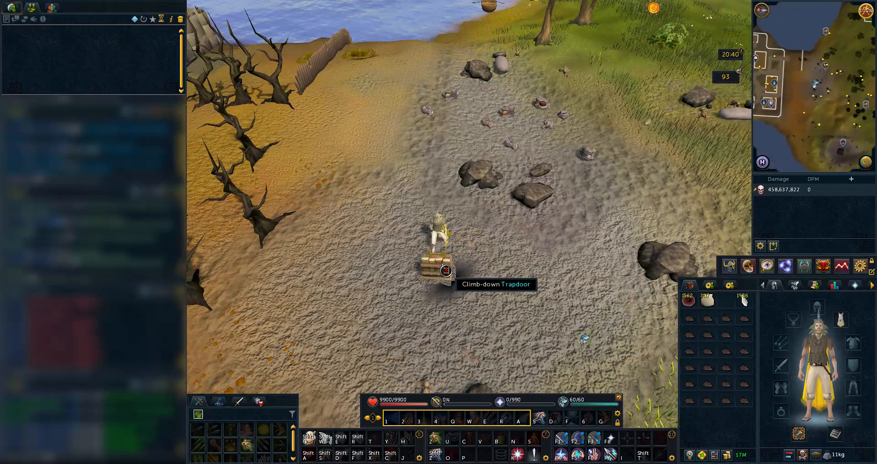
click(438, 271)
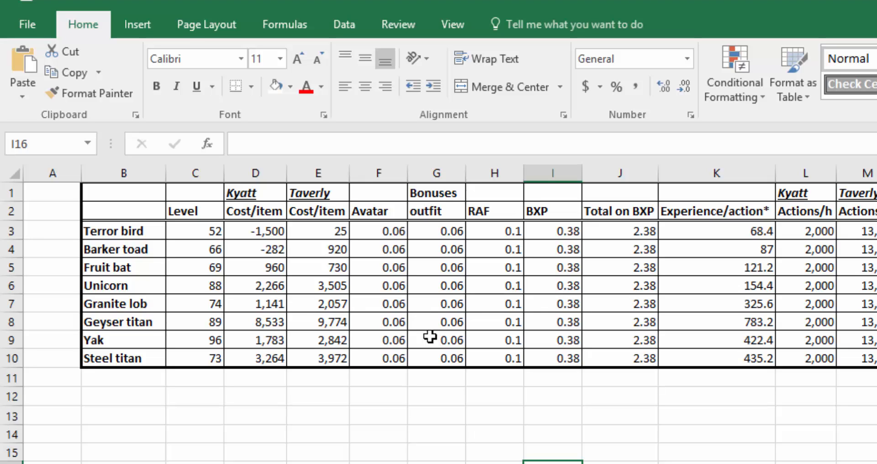
Check the familiar Level and name cells, then enter =500-2000 as Terror bird's Kyatt cost (-1,500)
drag(195, 231, 195, 340)
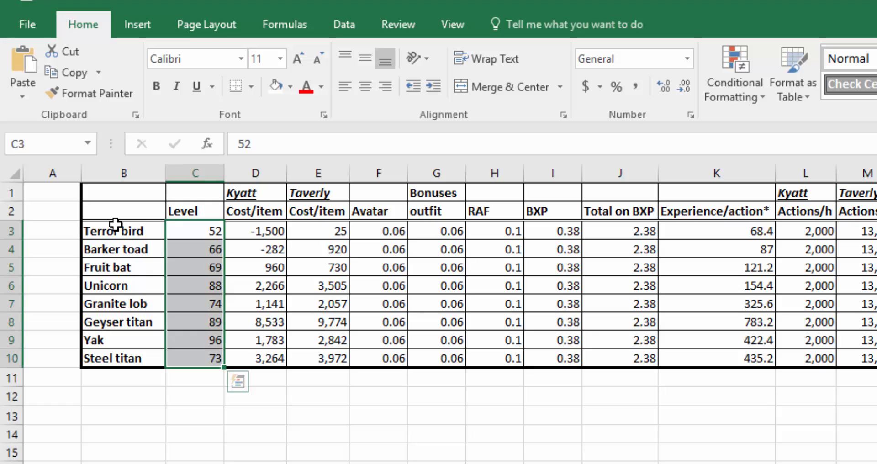
click(113, 231)
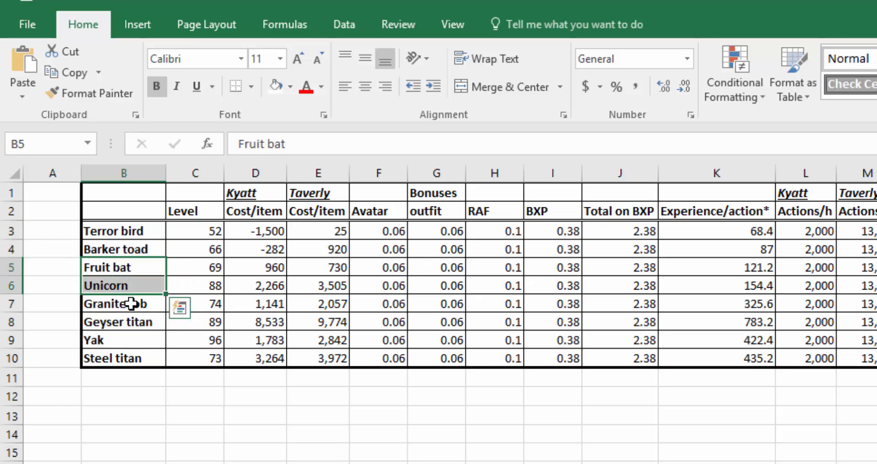
click(118, 304)
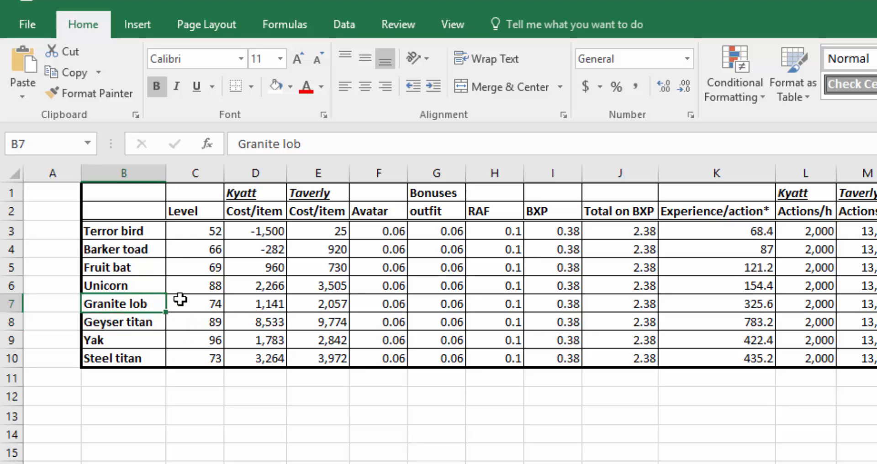
click(124, 322)
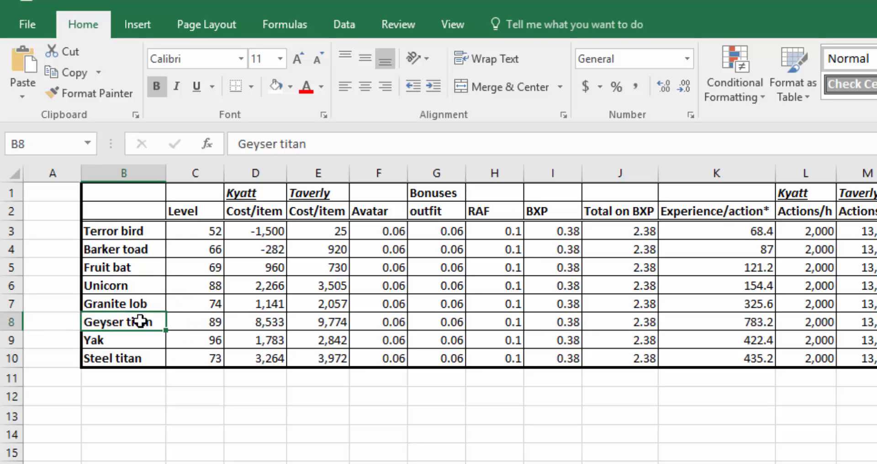
click(123, 340)
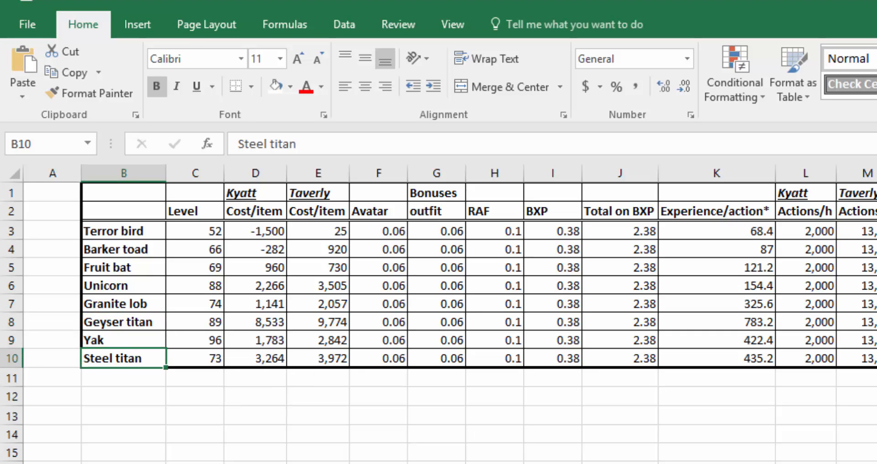
mouse_move(266, 234)
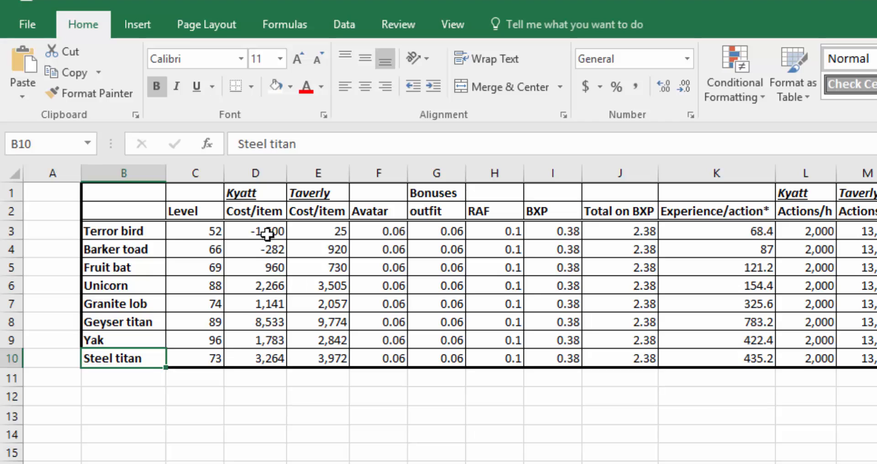
text(=500-2000)
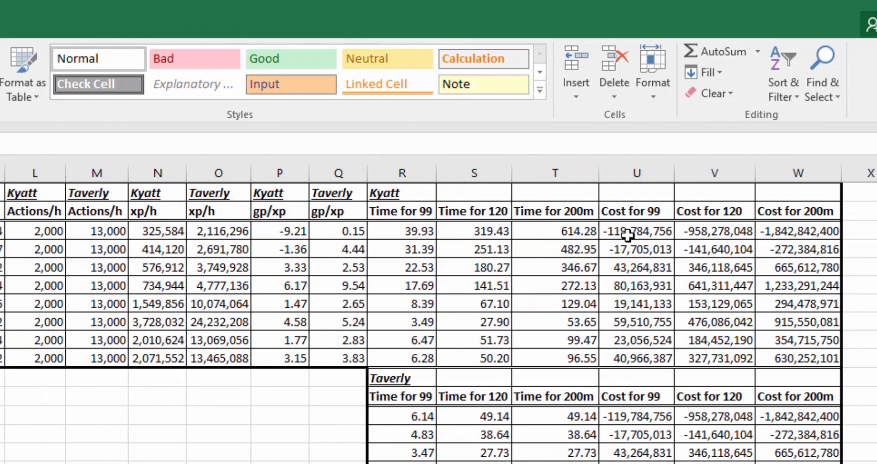
click(637, 231)
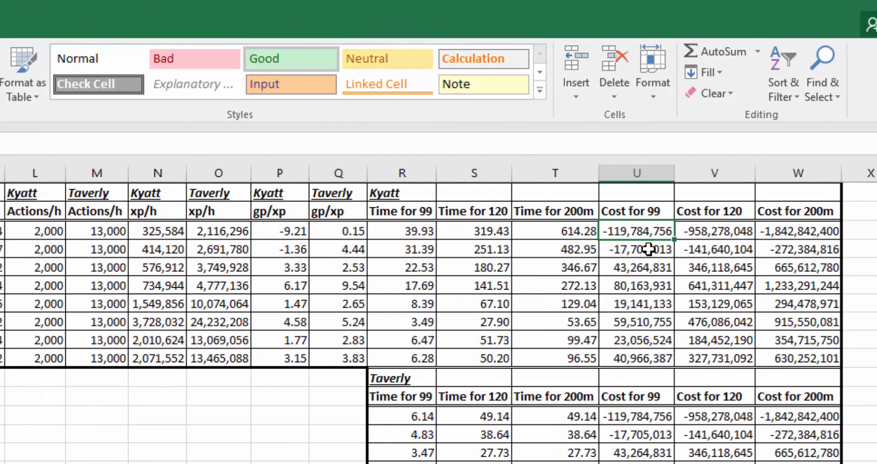
mouse_move(647, 231)
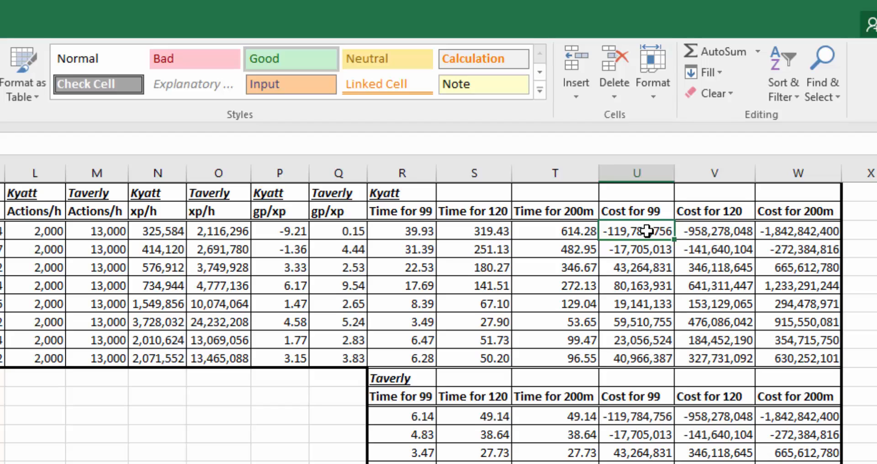
text(=13000000*P3)
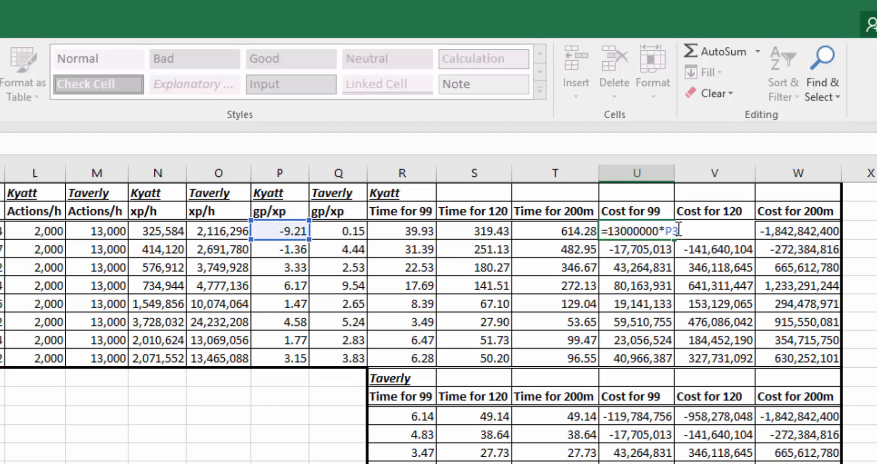
key(Enter)
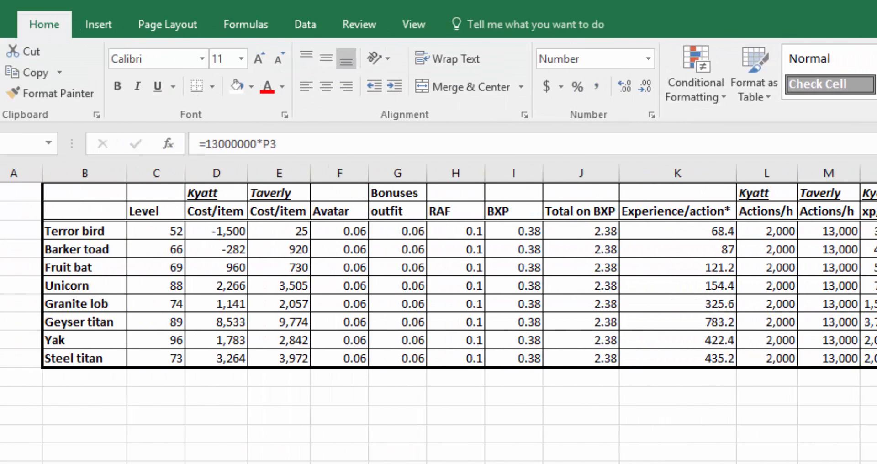
mouse_move(623, 306)
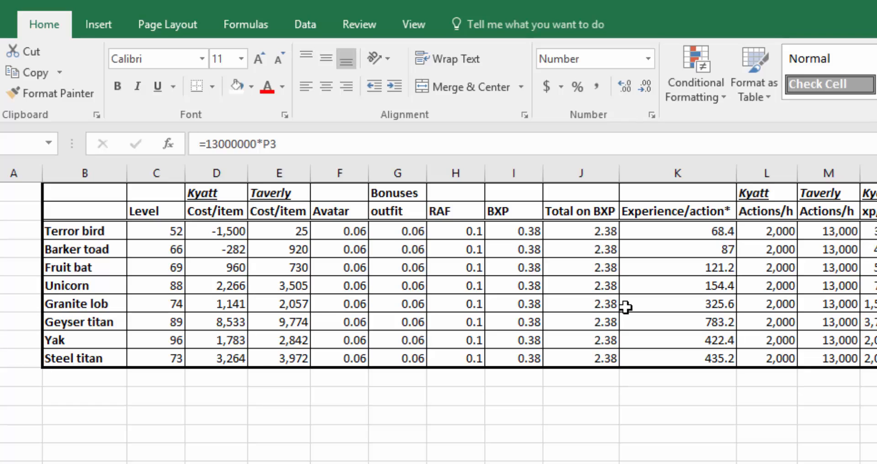
mouse_move(284, 273)
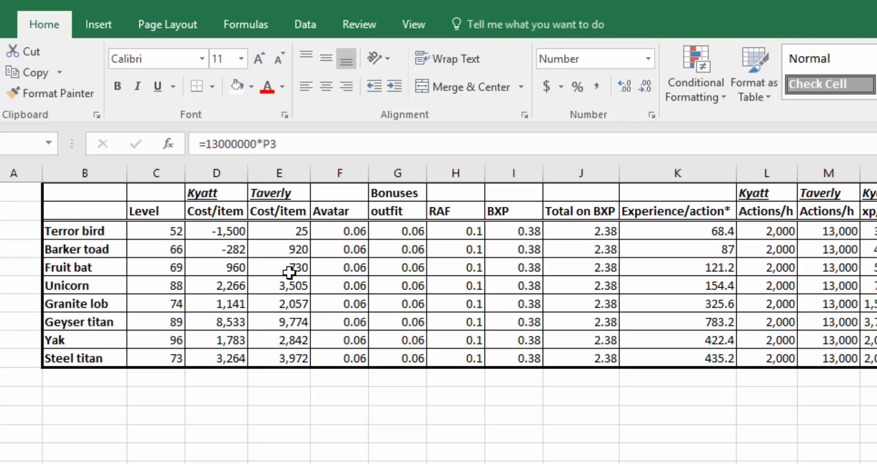
text(=1189-1471)
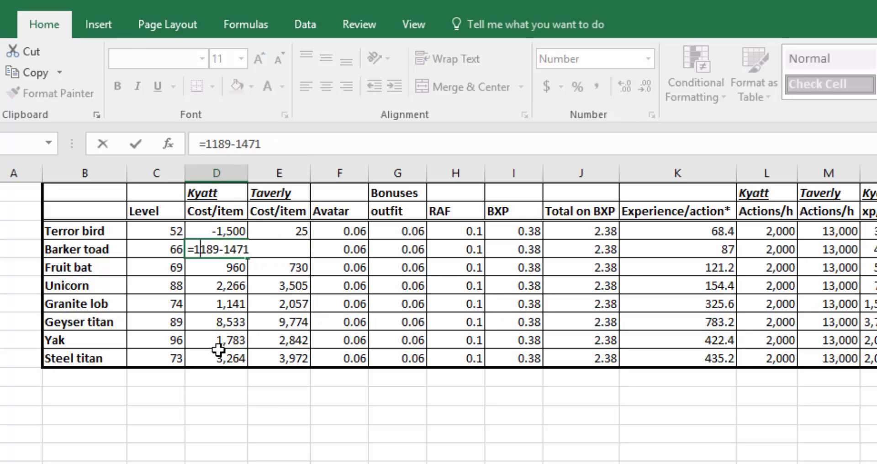
key(Enter)
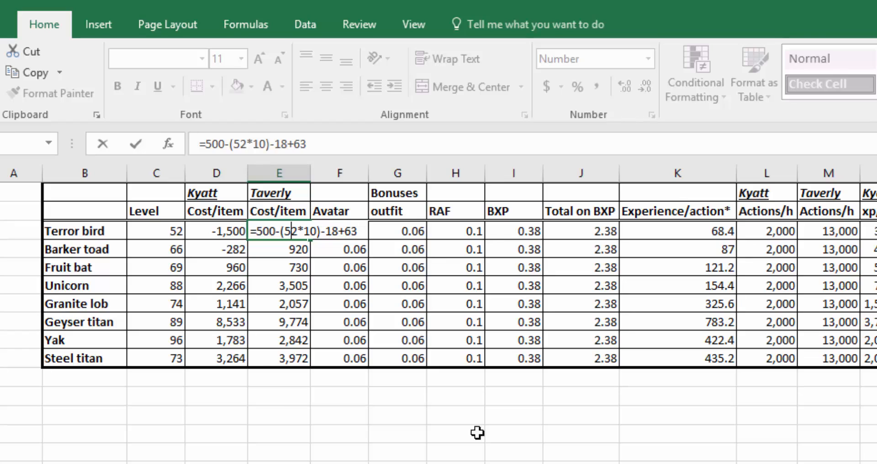
mouse_move(487, 450)
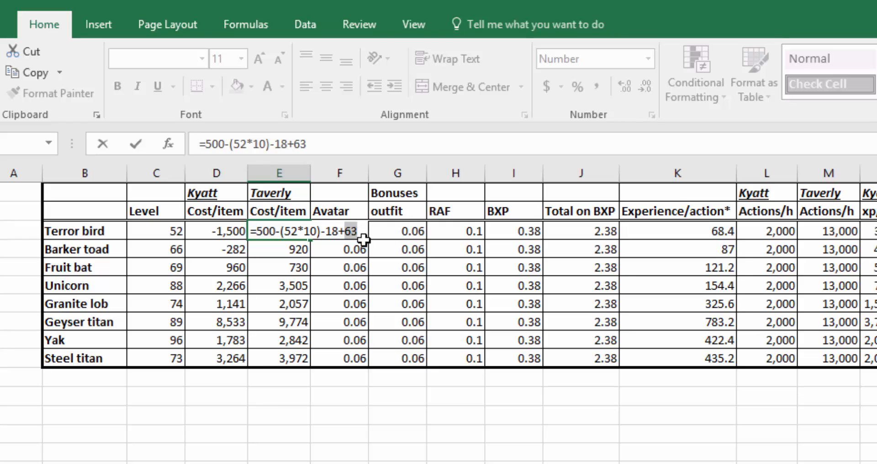
key(Enter)
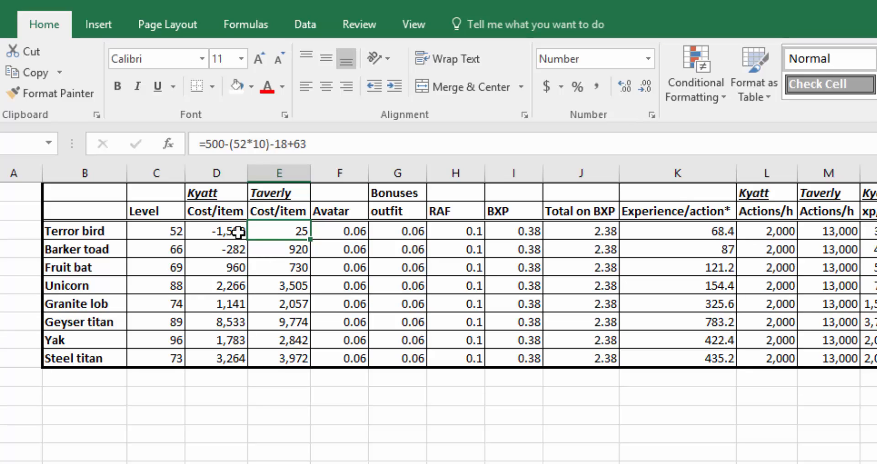
mouse_move(300, 249)
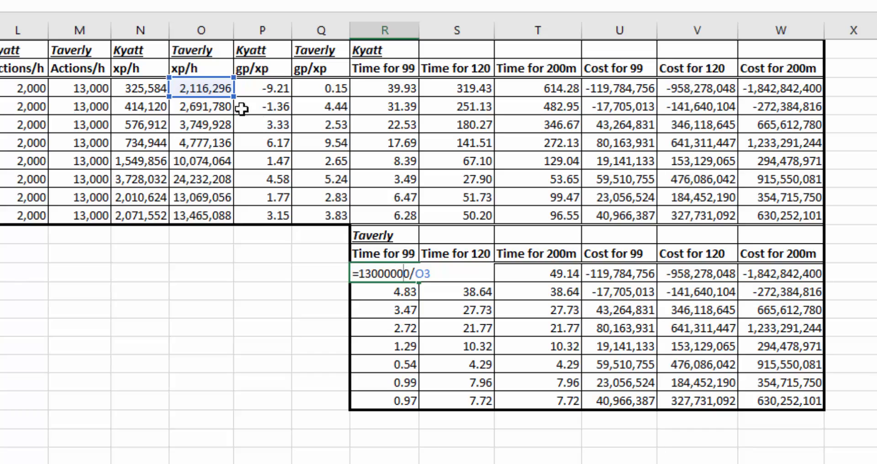
Keep the Terror bird's Taverly time-to-99 formula, 13,000,000 divided by xp/h (6.14 hours)
key(Enter)
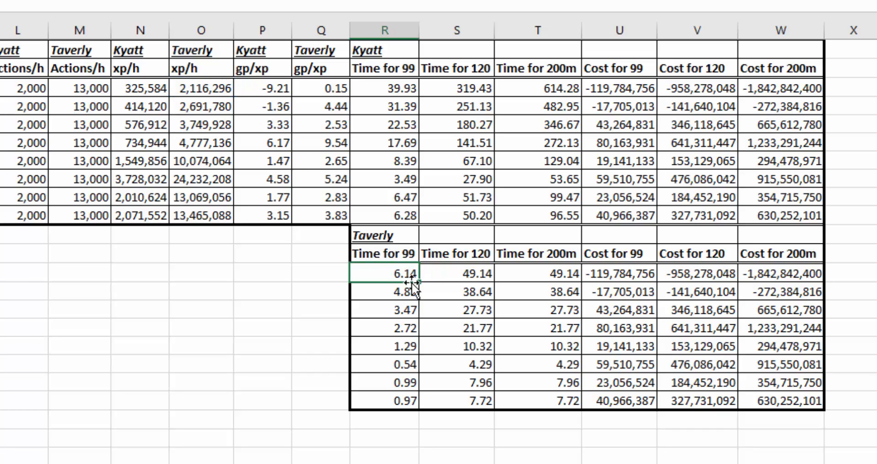
mouse_move(363, 106)
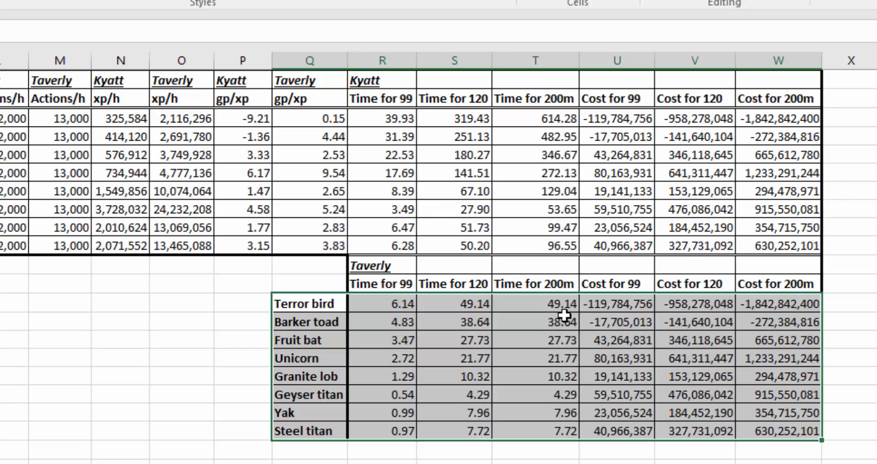
Rebase the Taverly cost-to-99 formula on Taverly gp/xp, giving Terror bird 1,996,413, and check costs
text(=13000000*P3)
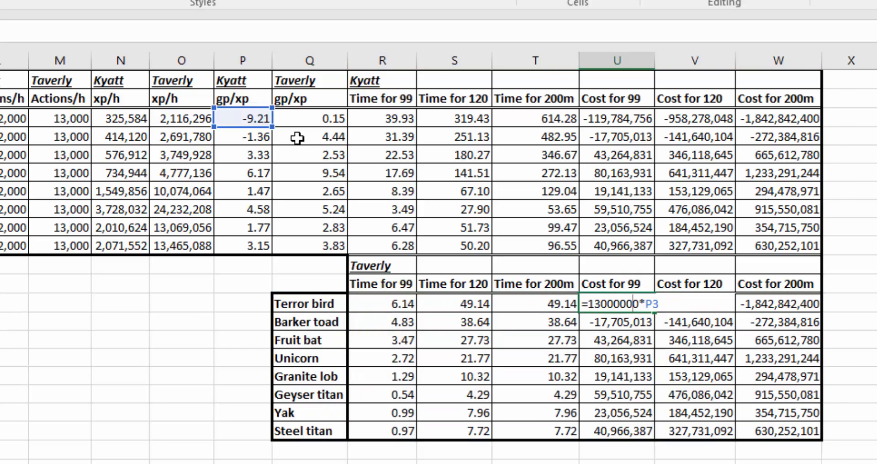
click(308, 118)
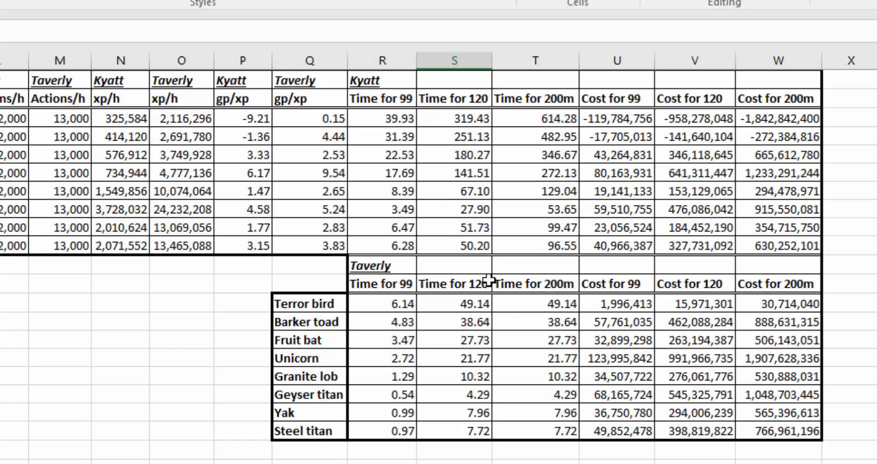
click(617, 304)
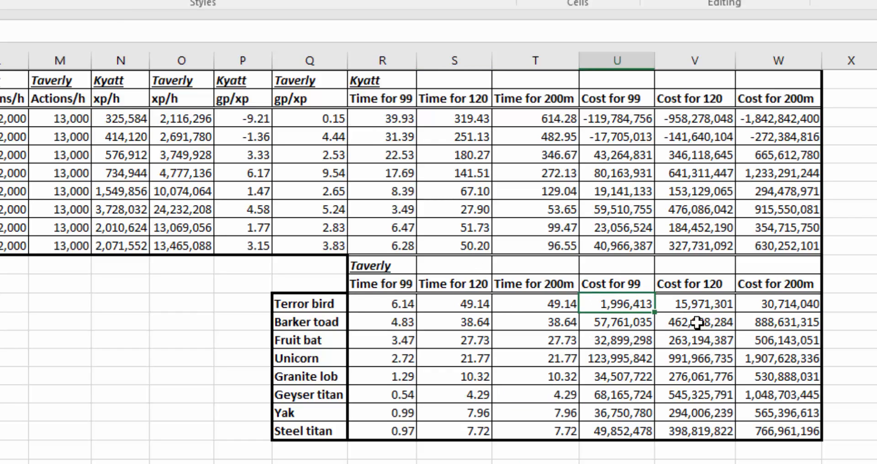
mouse_move(633, 191)
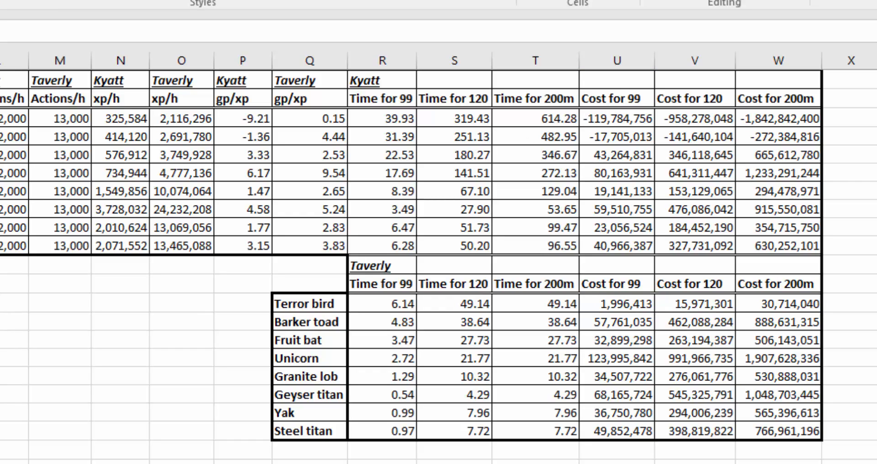
click(616, 303)
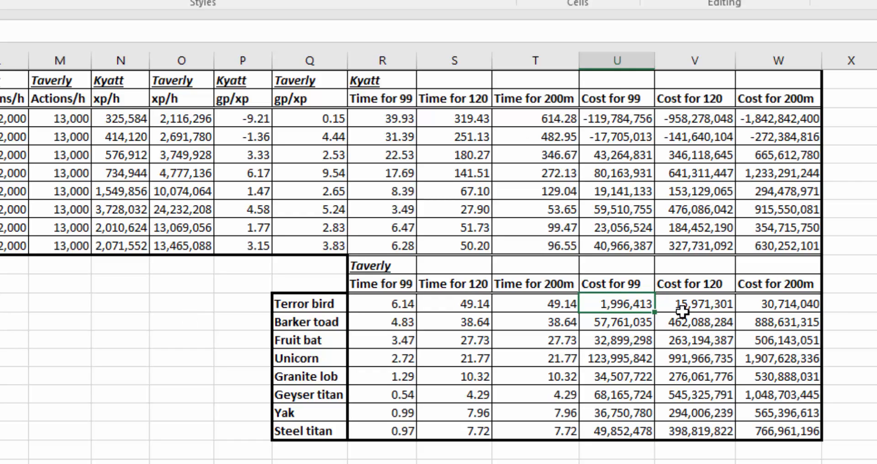
mouse_move(708, 305)
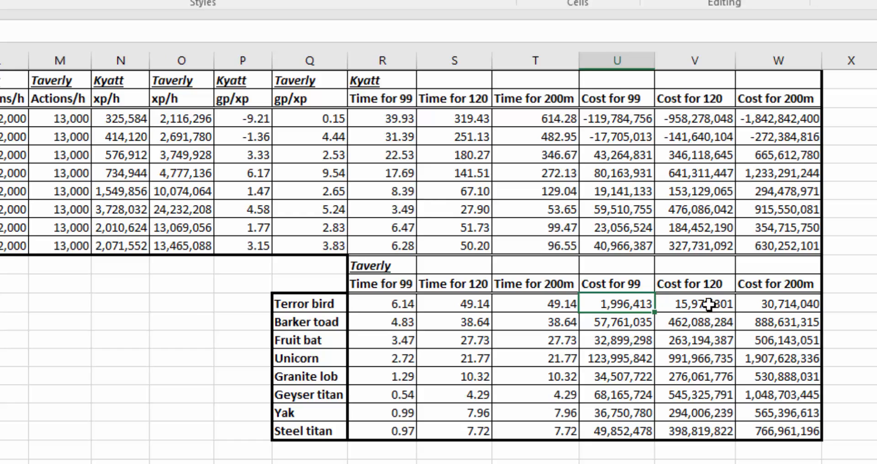
click(382, 303)
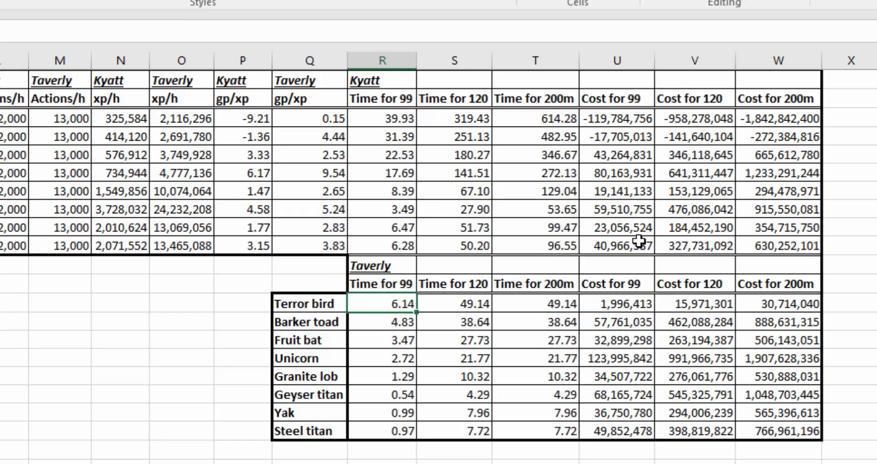
mouse_move(515, 284)
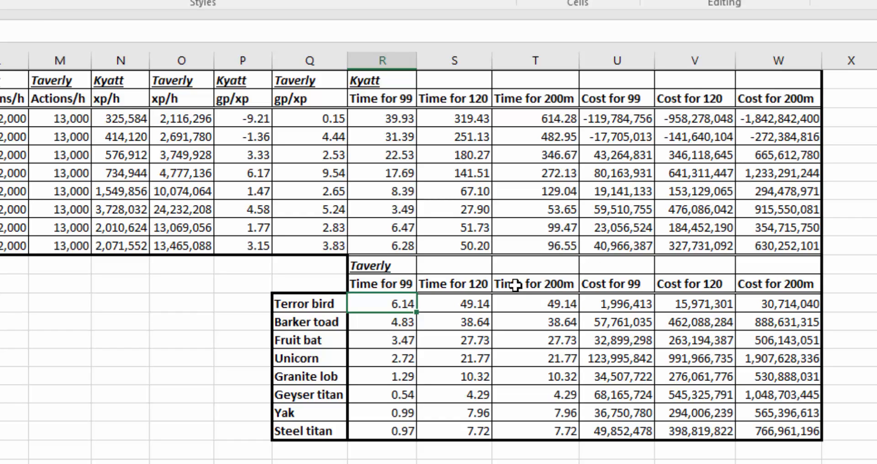
click(181, 118)
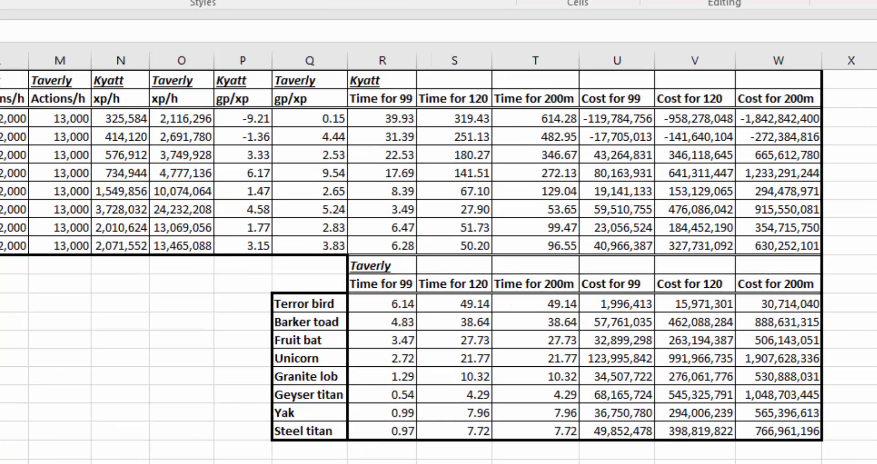
click(181, 209)
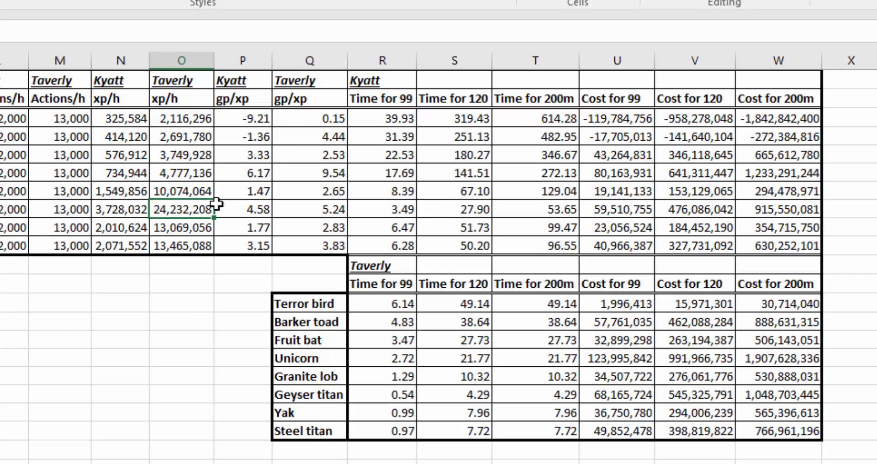
click(182, 227)
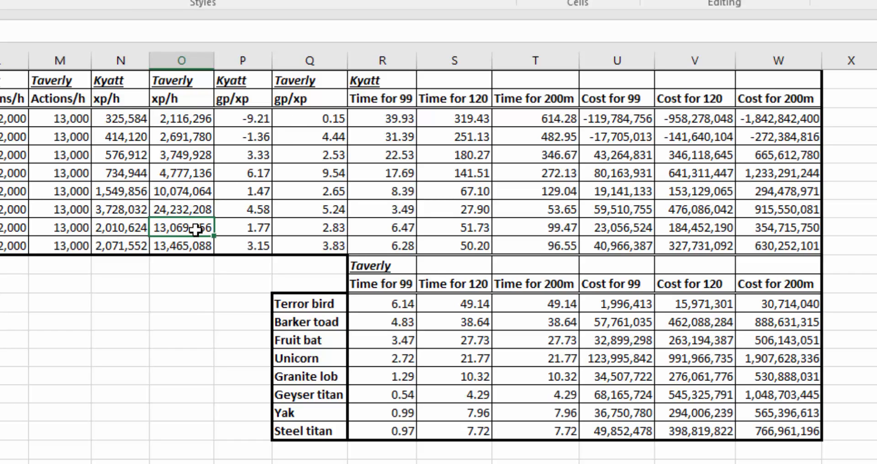
click(181, 245)
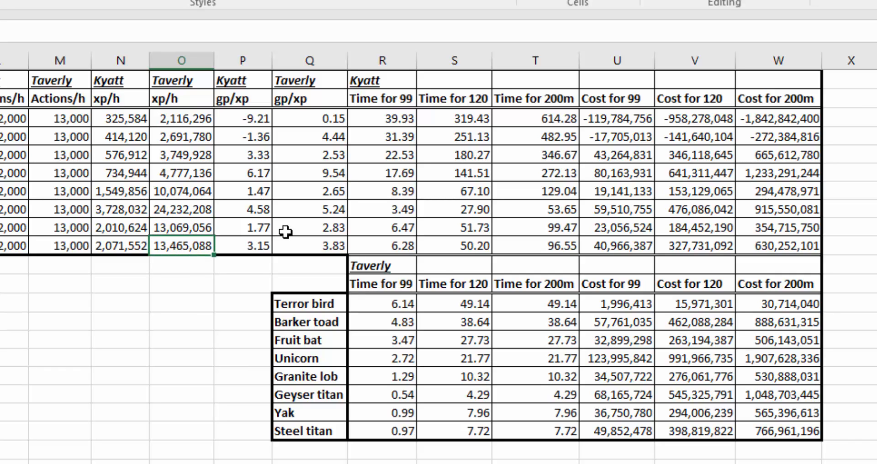